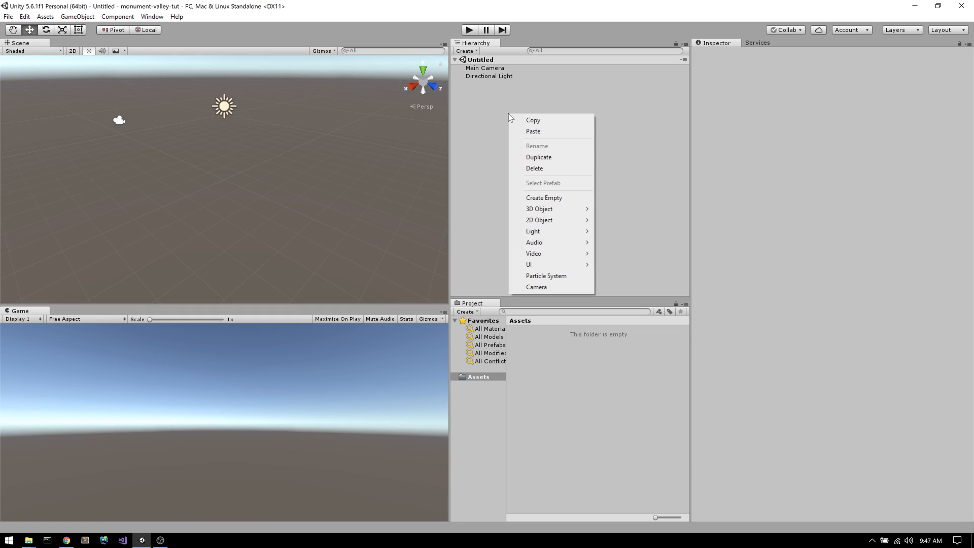
mouse_move(539, 208)
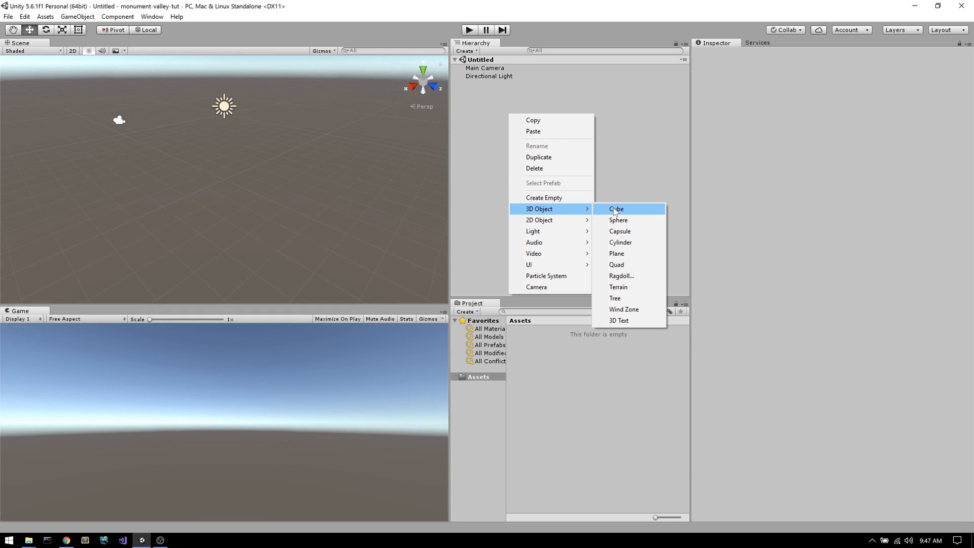
Create a cube and drag its duplicates into a six-cube stepped block structure
click(616, 208)
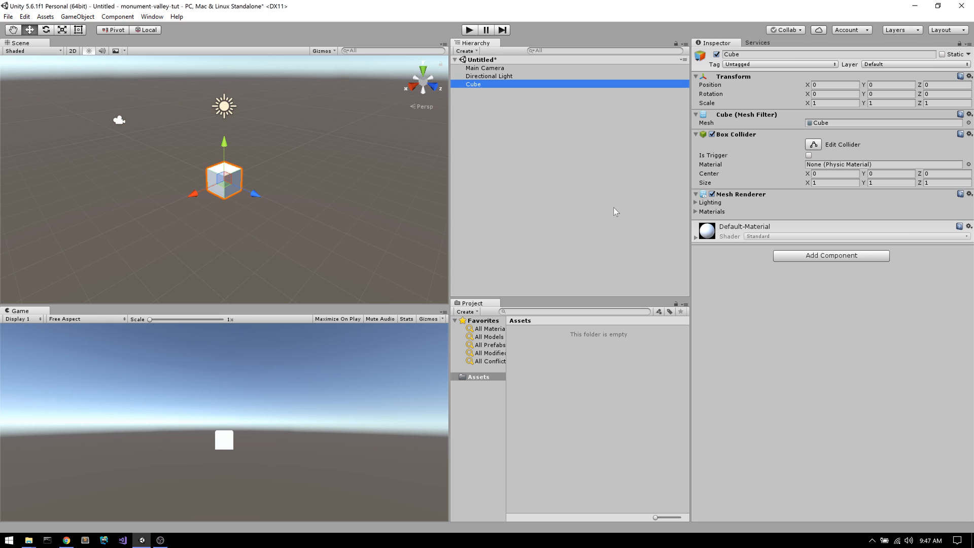
mouse_move(373, 148)
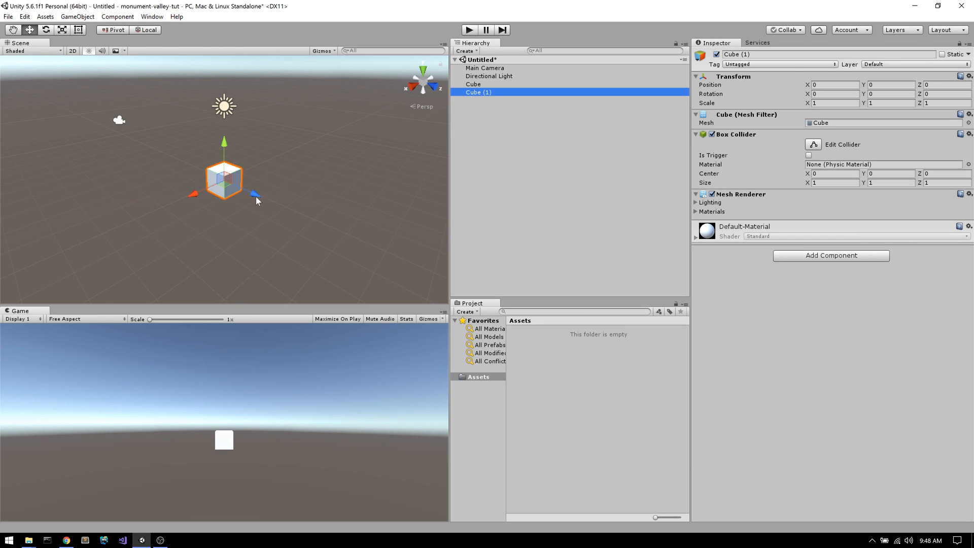
drag(255, 194, 274, 204)
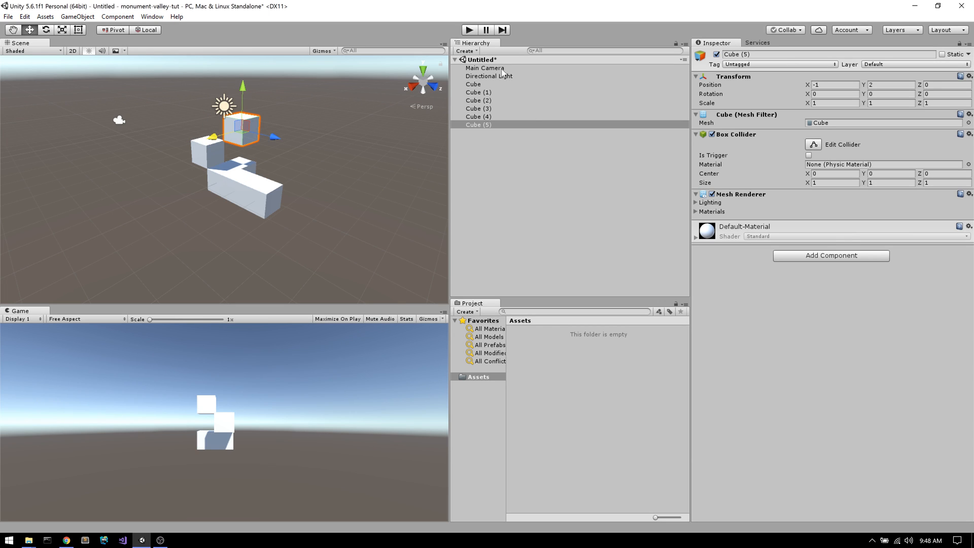
Disable light shadows; make Main Camera orthographic with rotation X 35.264, Y 45
click(489, 76)
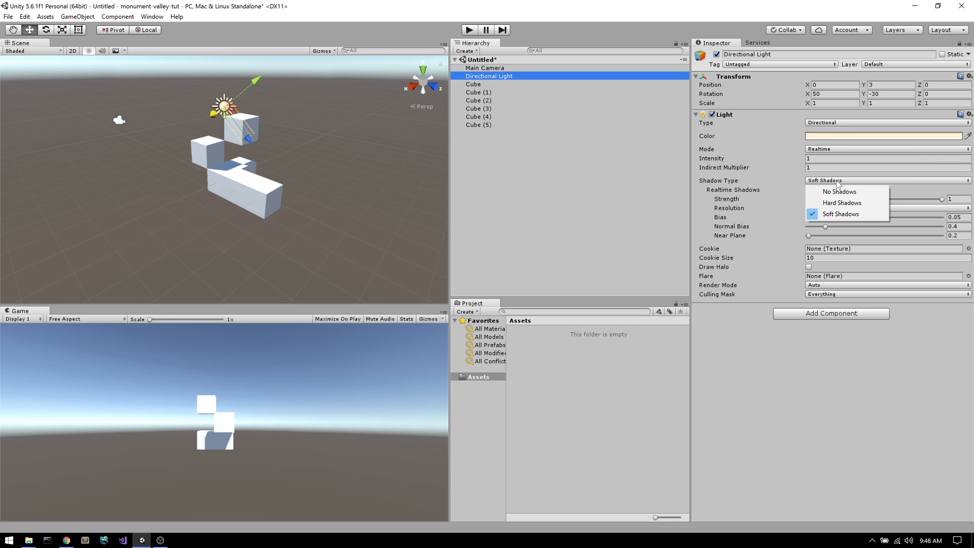
click(839, 191)
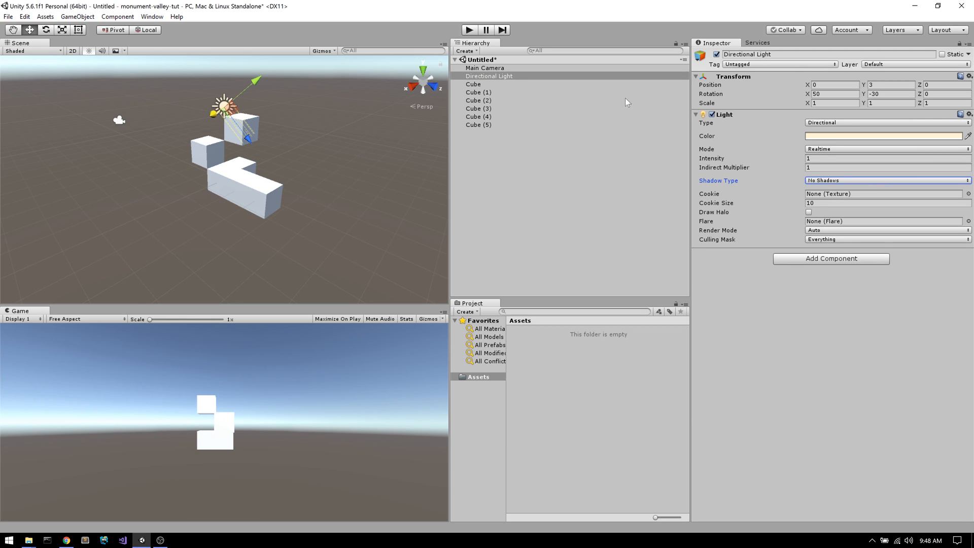
click(484, 68)
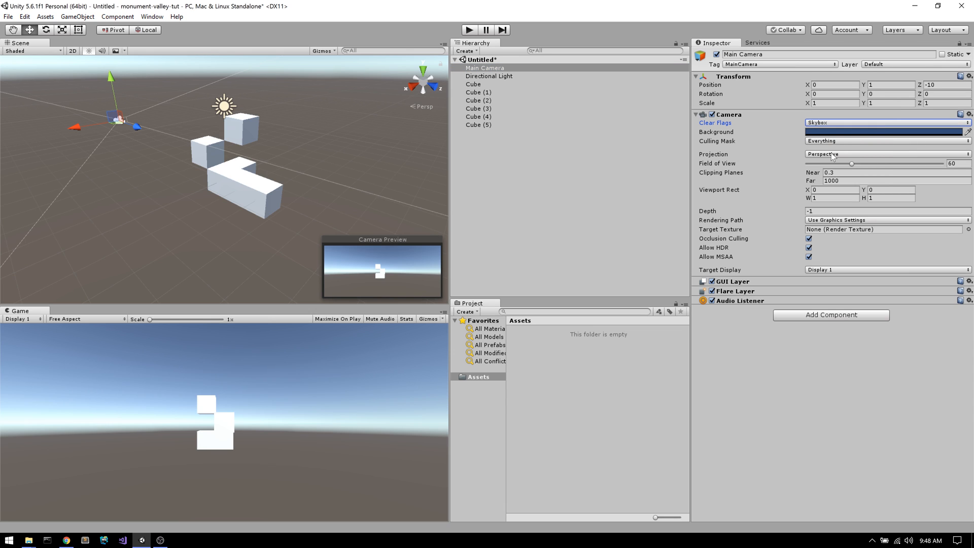
click(885, 153)
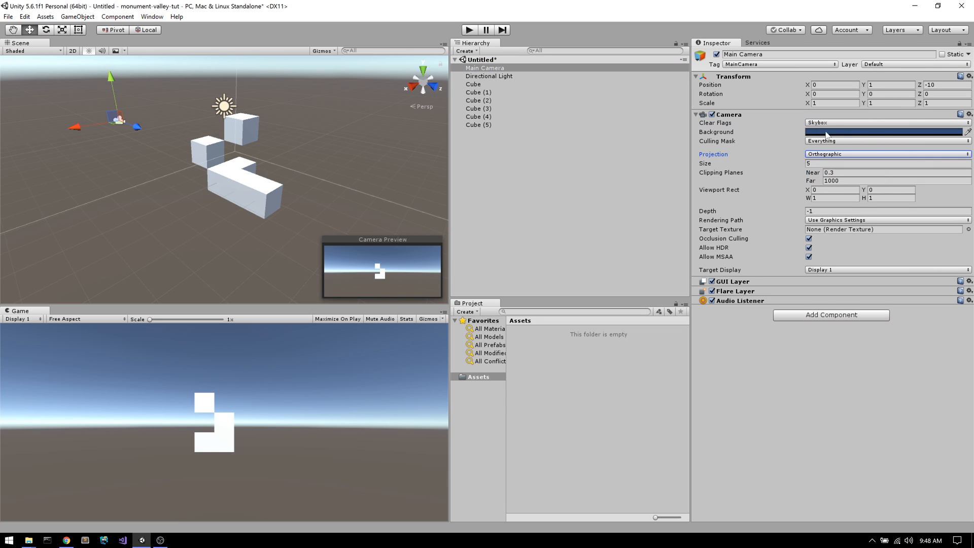
text(450)
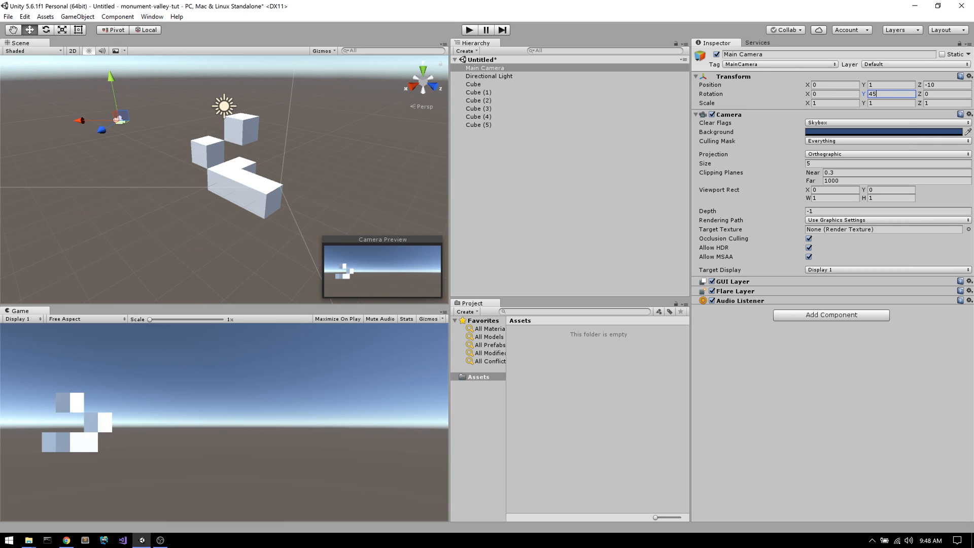
click(834, 93)
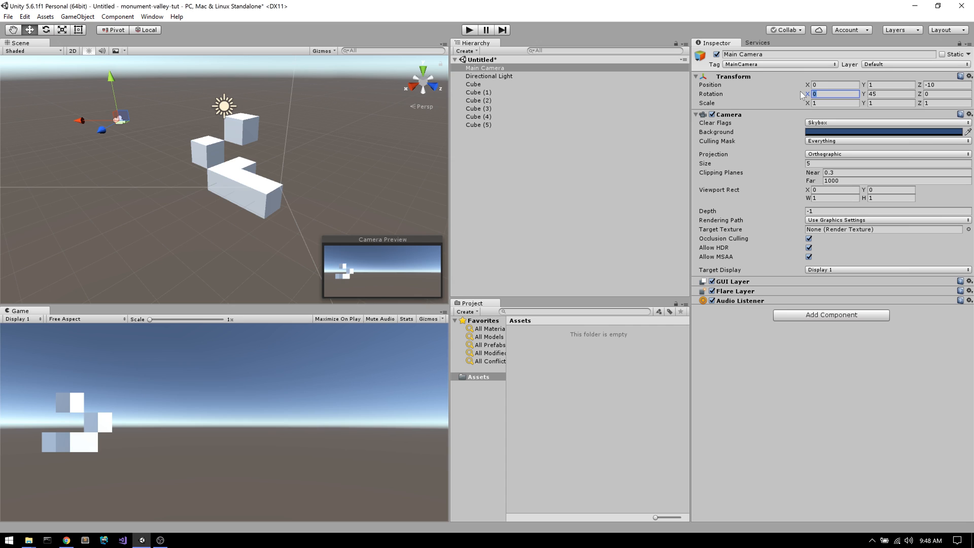
text(35.264)
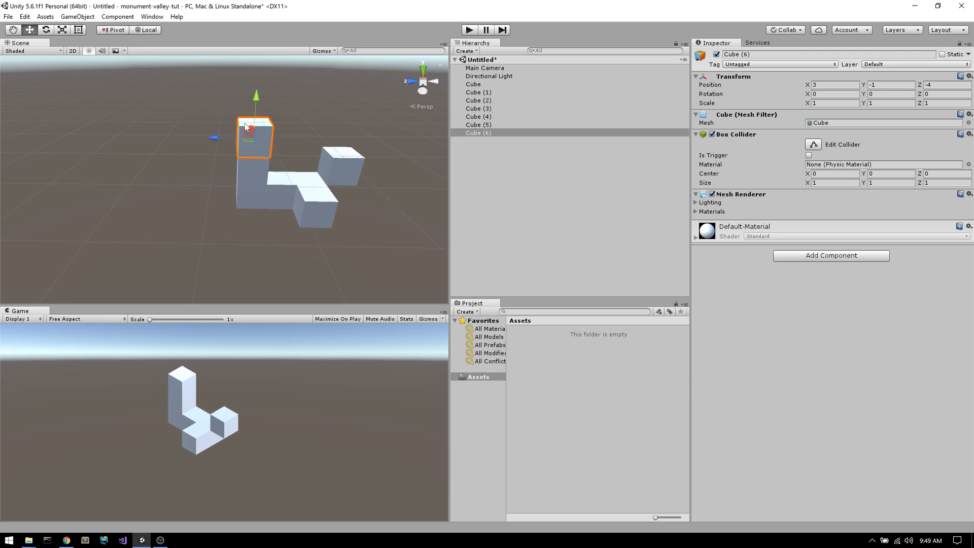
Move the remaining cubes into a twelve-cube L-shaped walkway and save as Tutorial
click(478, 108)
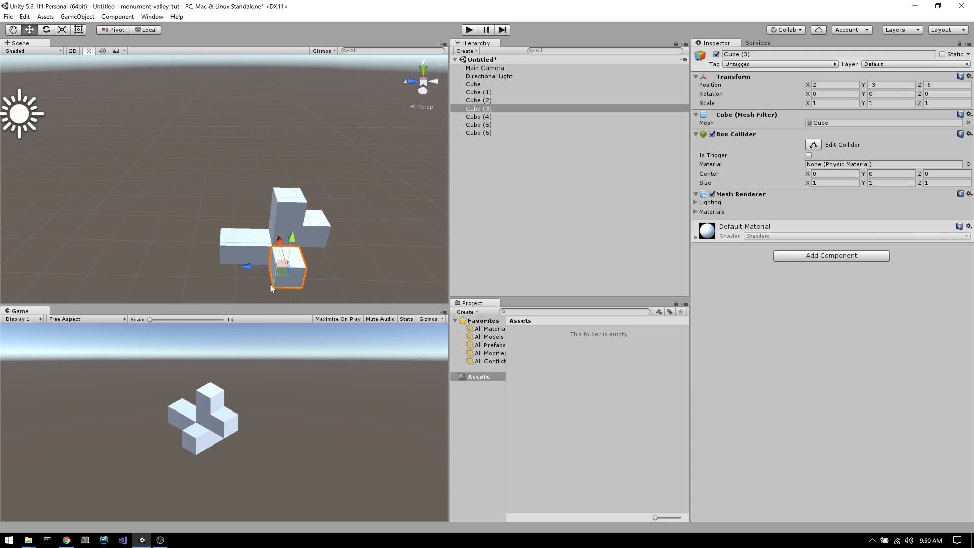
drag(287, 267, 183, 168)
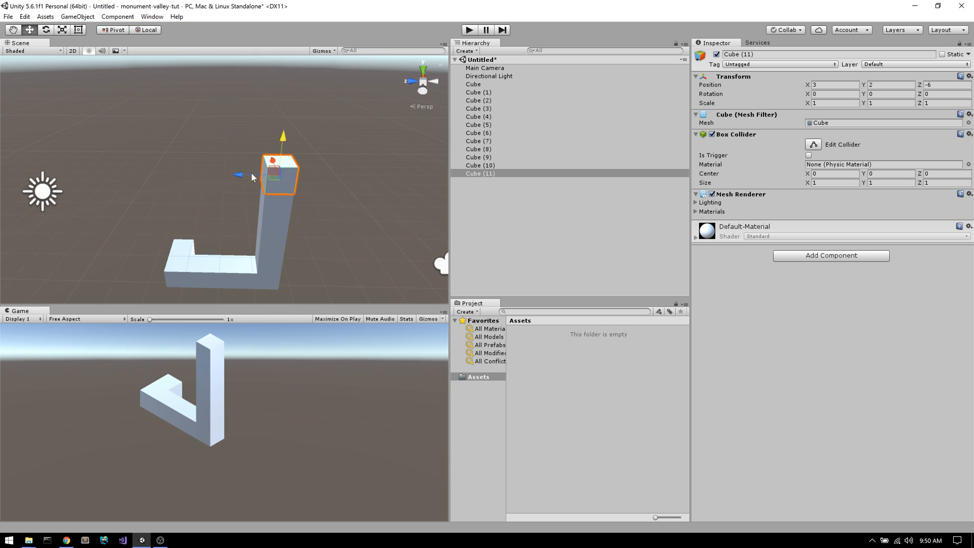
click(485, 68)
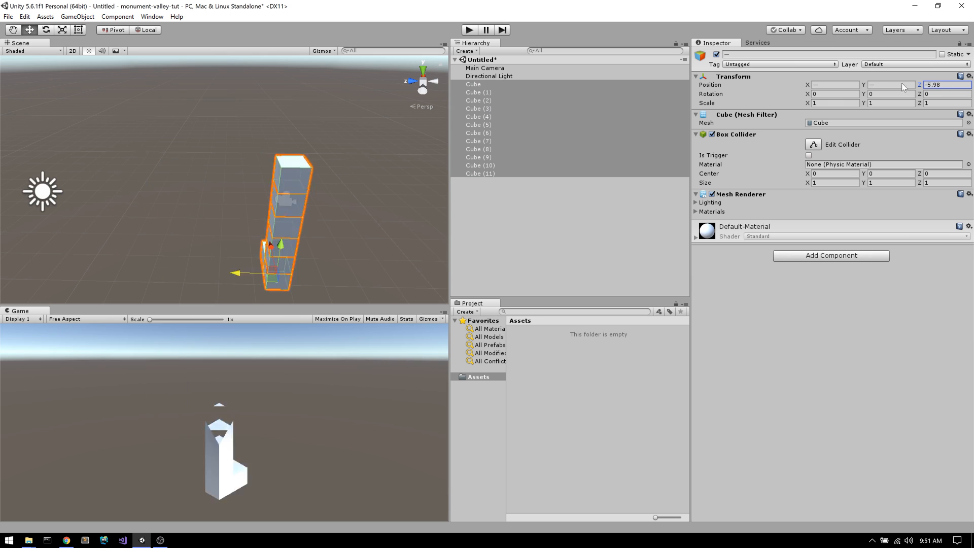
click(484, 67)
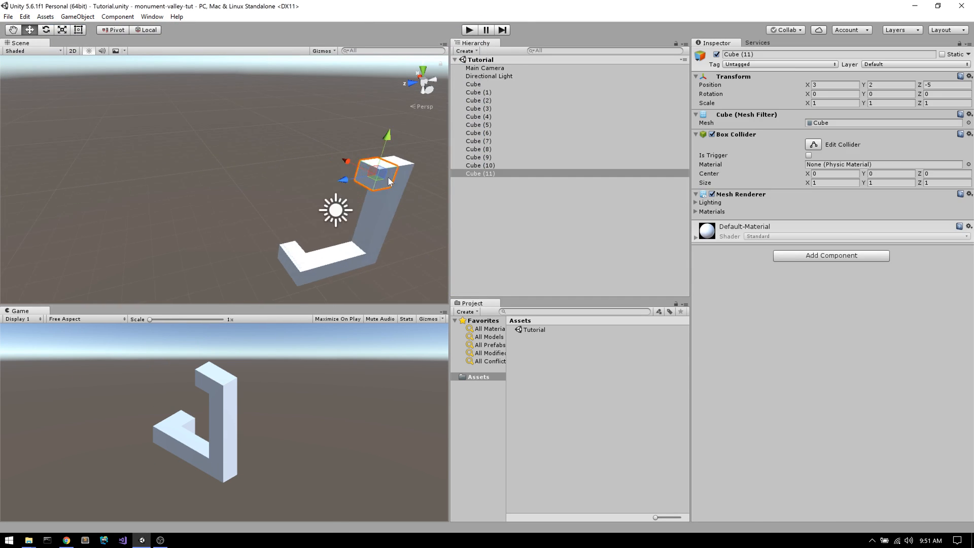
click(479, 165)
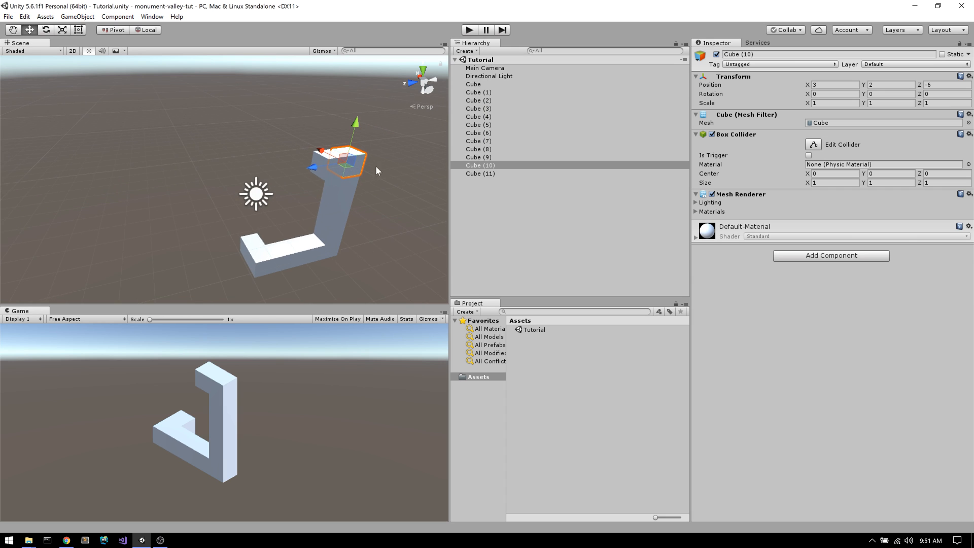
Create an empty object under Cube (11), then move it out and rename it Rotate
right_click(473, 204)
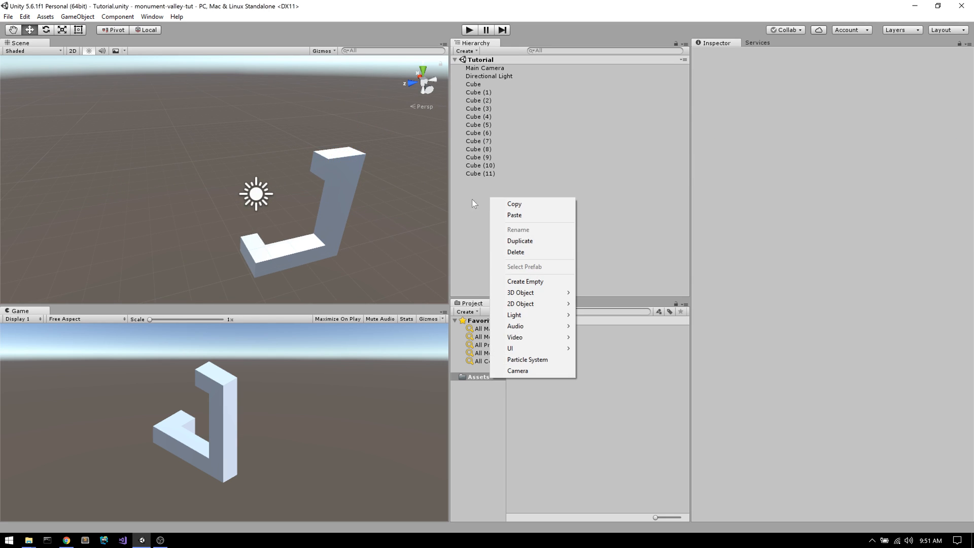
click(479, 173)
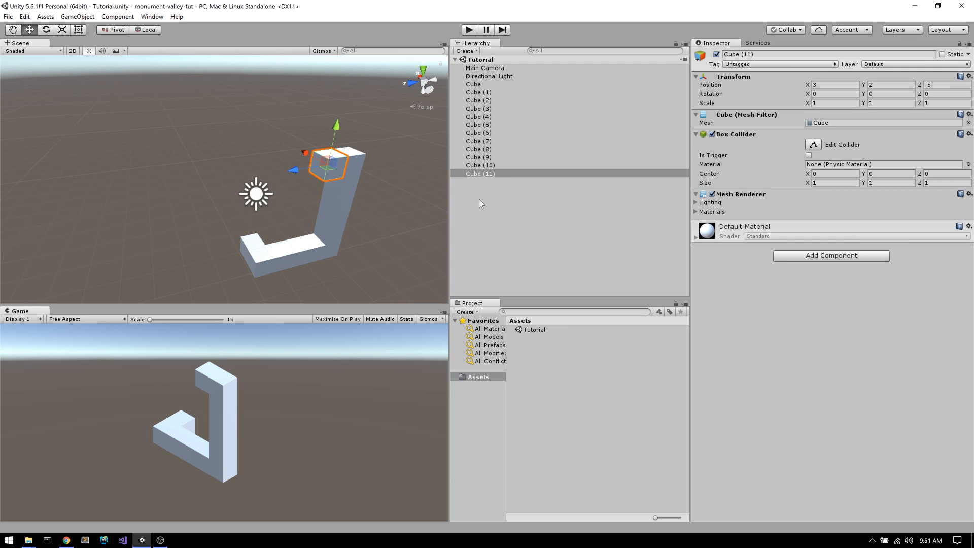
right_click(481, 174)
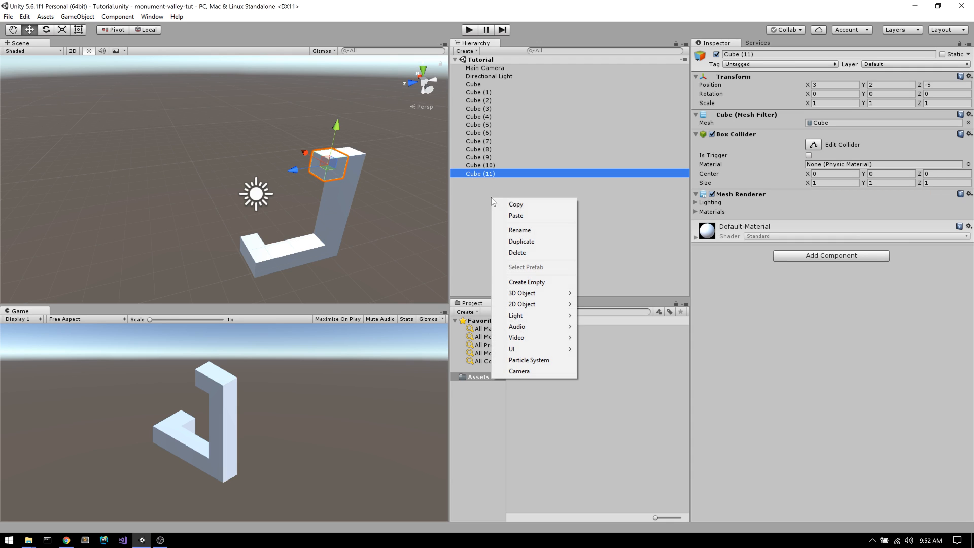
mouse_move(527, 282)
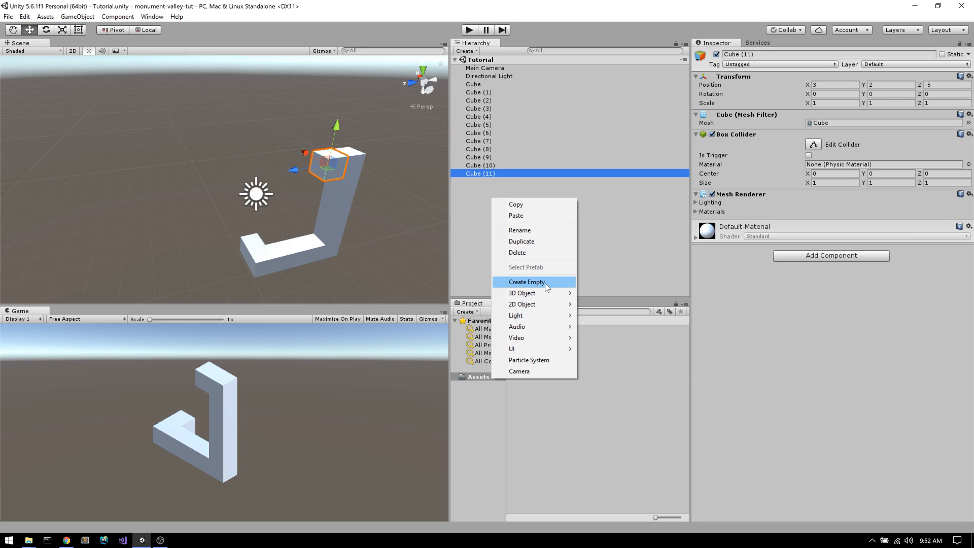
click(526, 282)
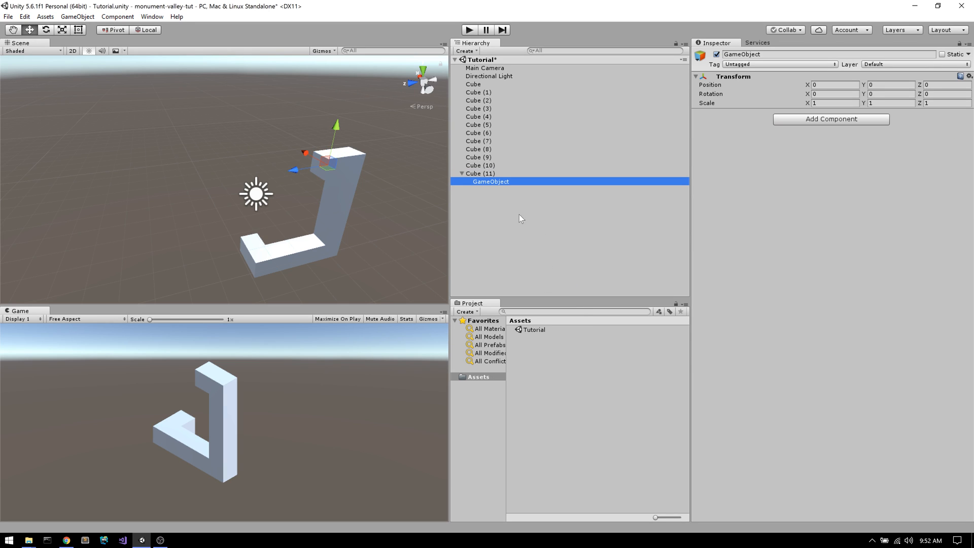
right_click(490, 181)
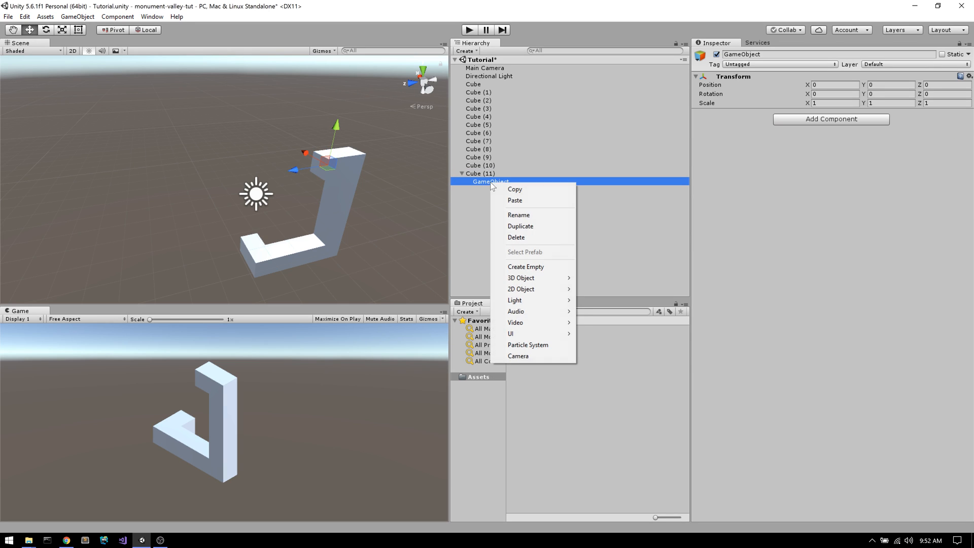
click(519, 215)
text(Rotate)
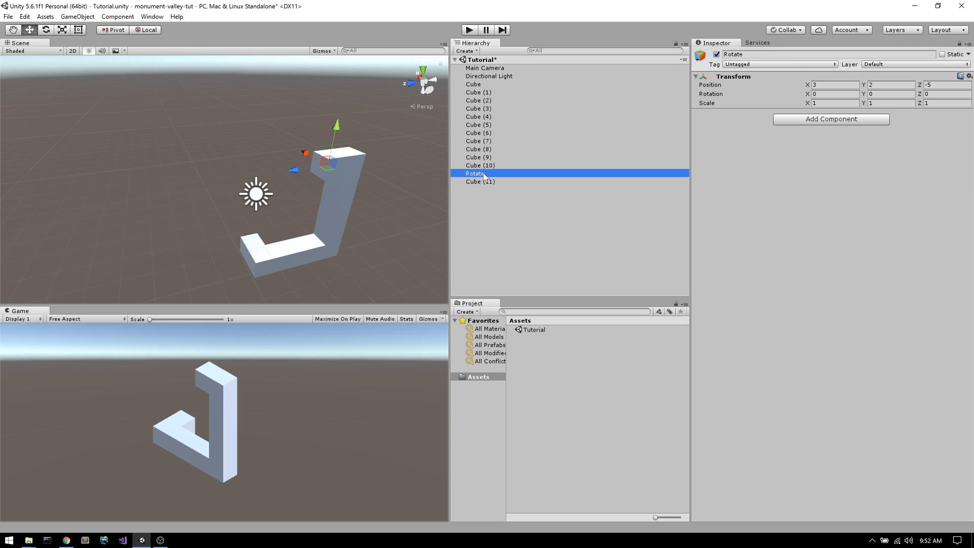
click(479, 181)
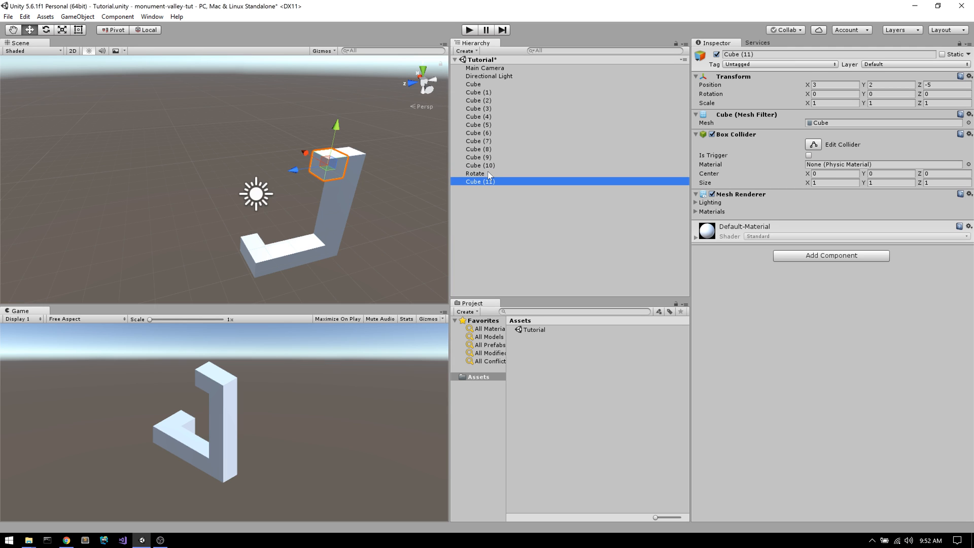
click(475, 174)
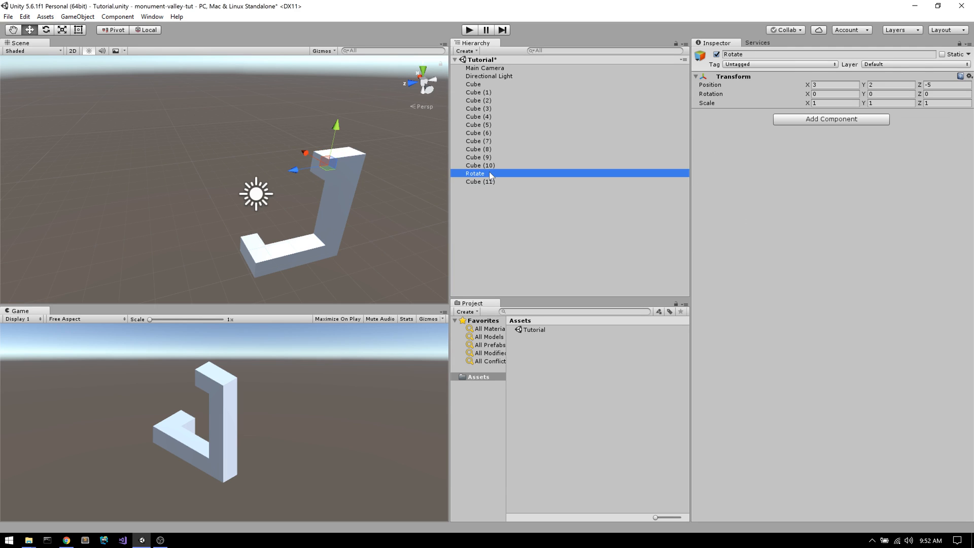
mouse_move(490, 185)
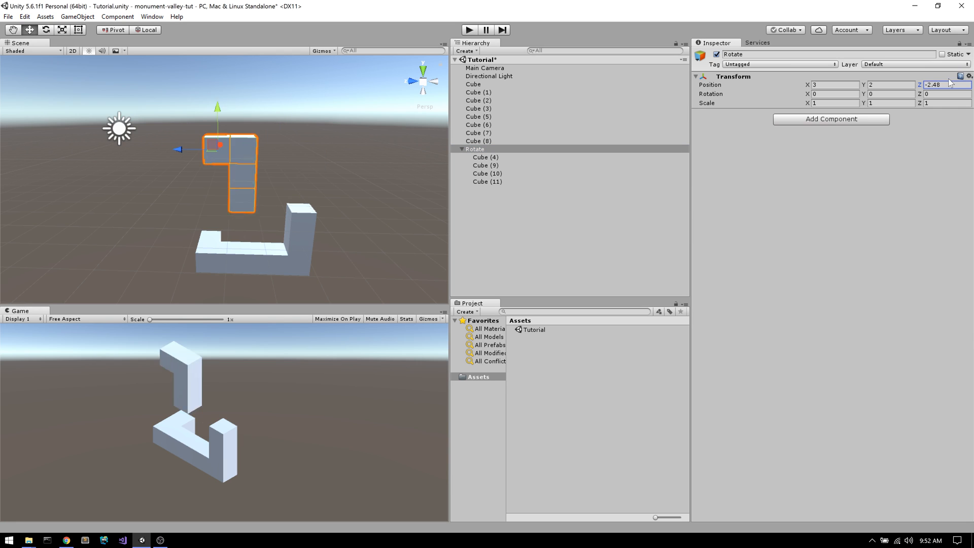
Enter the transform values -5, 3.05 and -89.11 in the Inspector
text(-5)
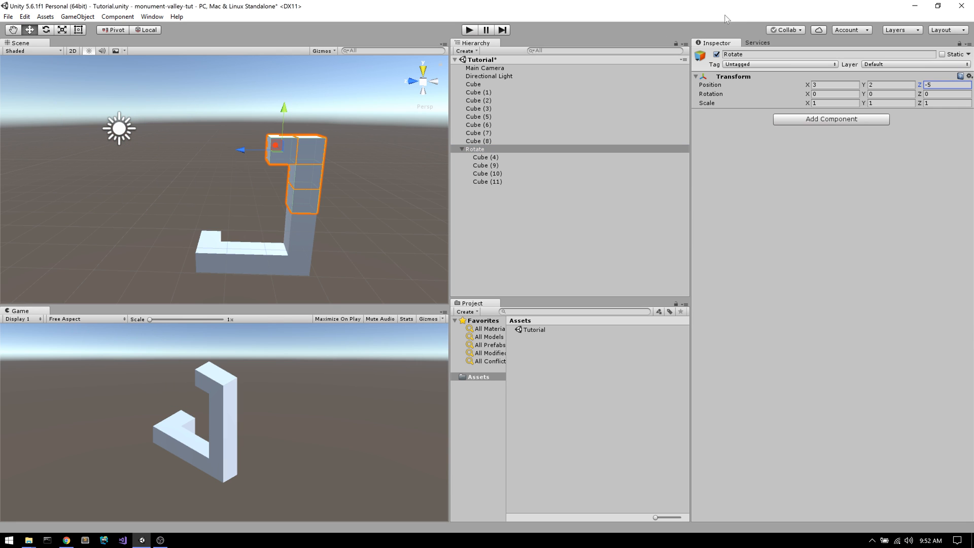
text(3.05)
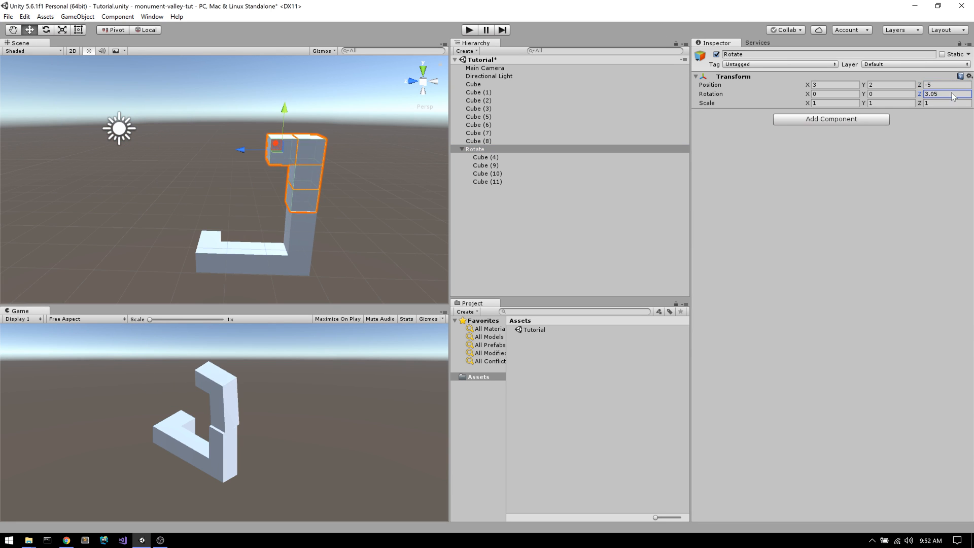
text(-89.11)
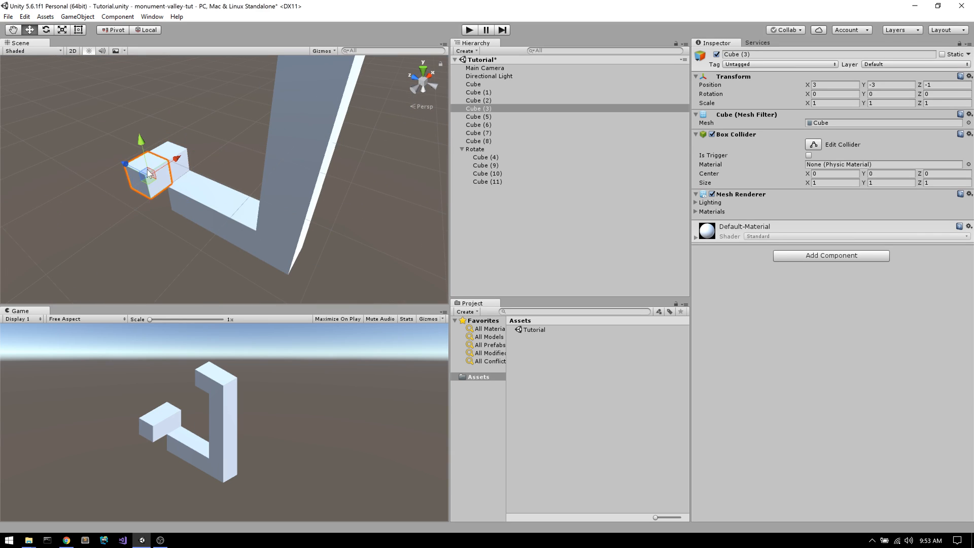
Set the Rotate group's Z rotation to 270 so the column lies flat
click(476, 149)
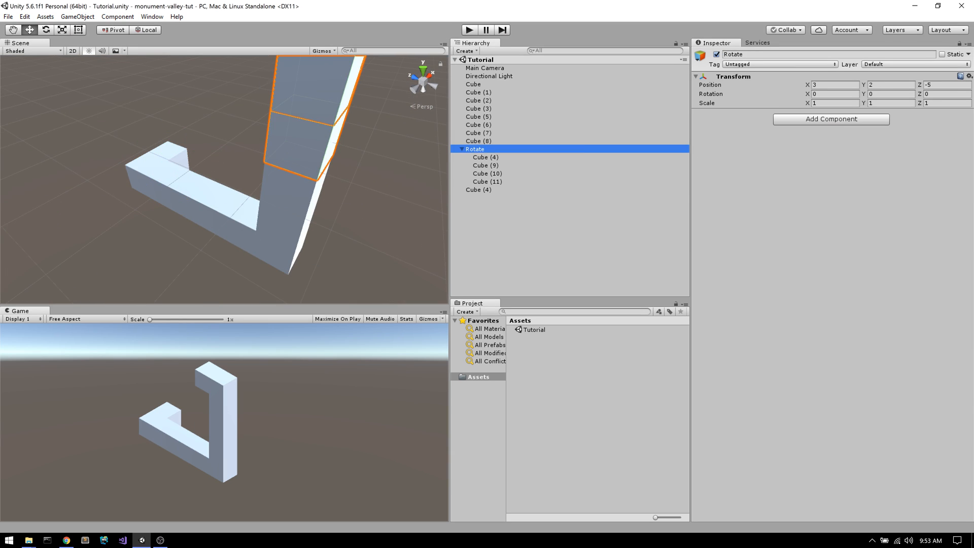
click(479, 132)
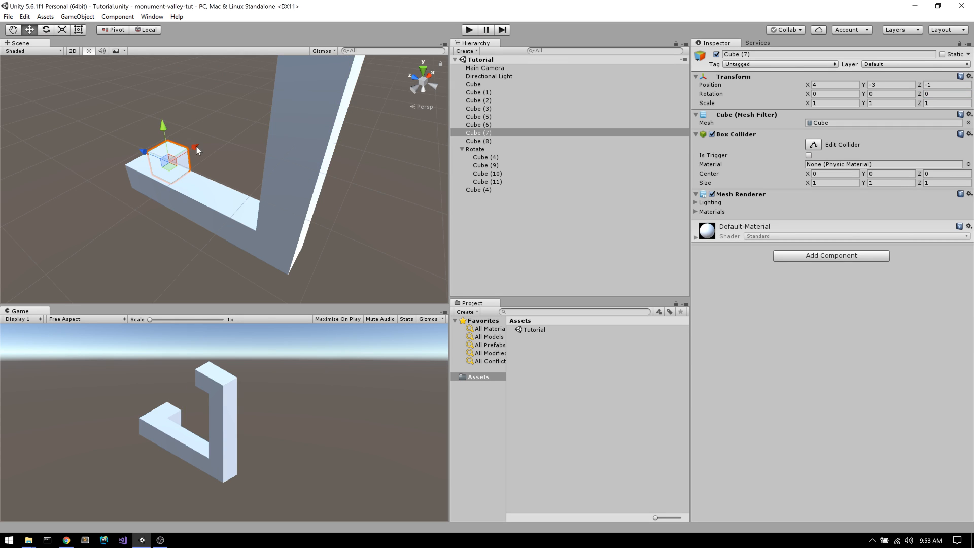
click(475, 149)
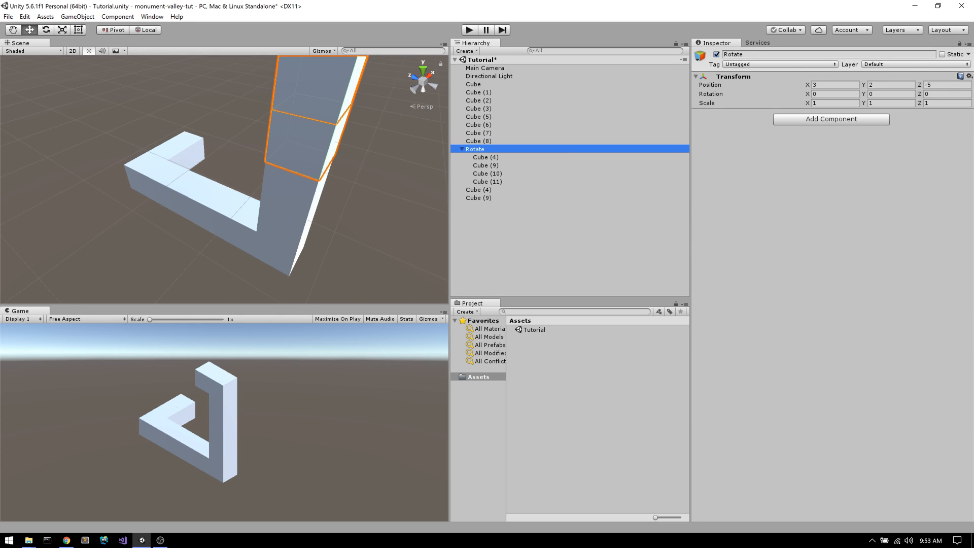
text(270)
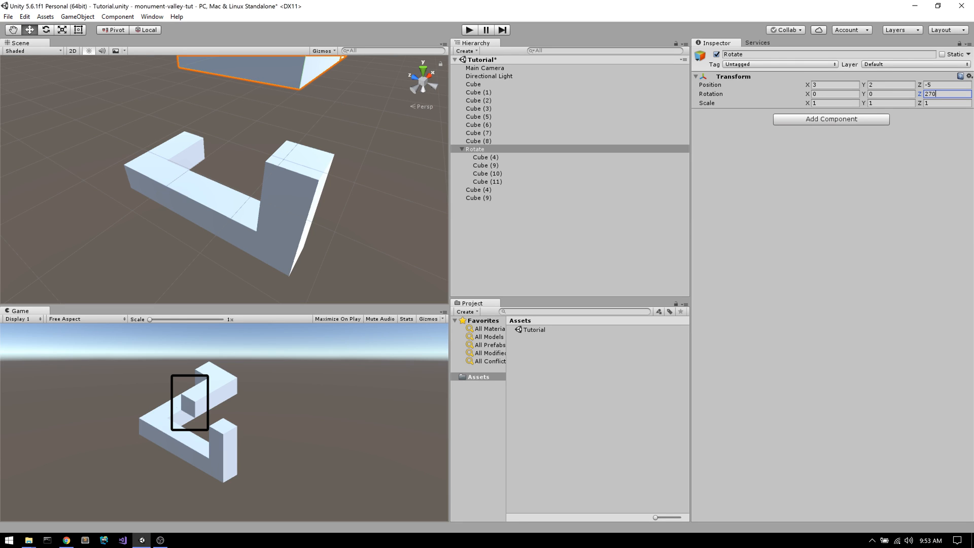
mouse_move(235, 142)
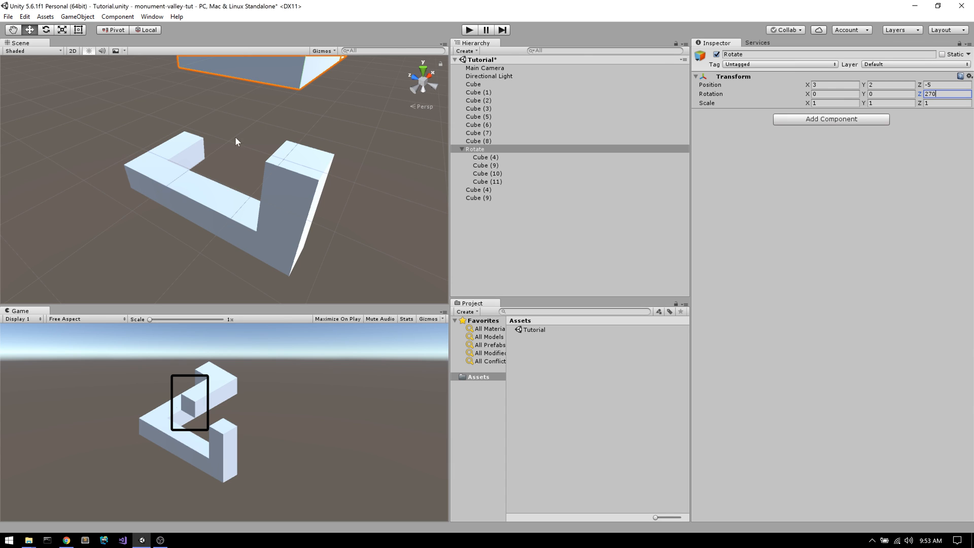
mouse_move(263, 180)
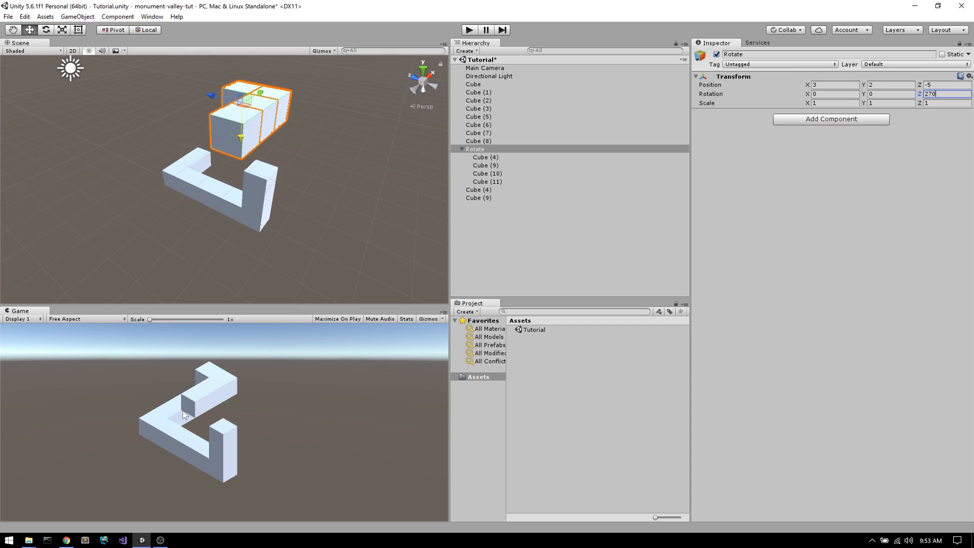
mouse_move(186, 407)
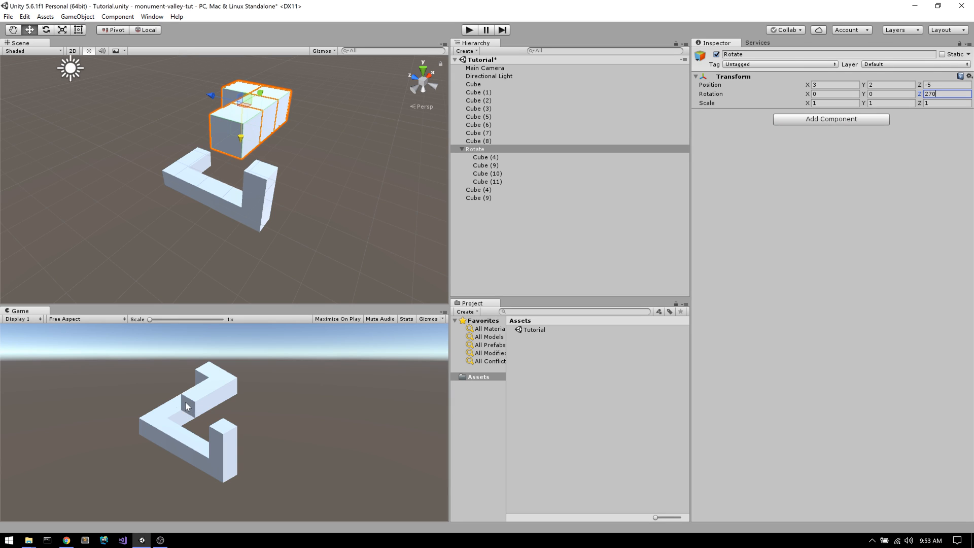
mouse_move(187, 396)
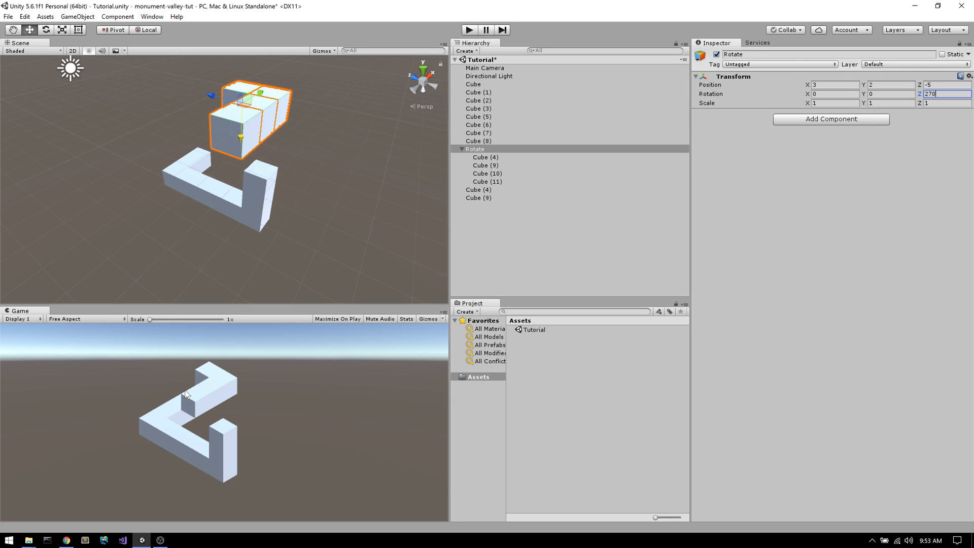
click(479, 132)
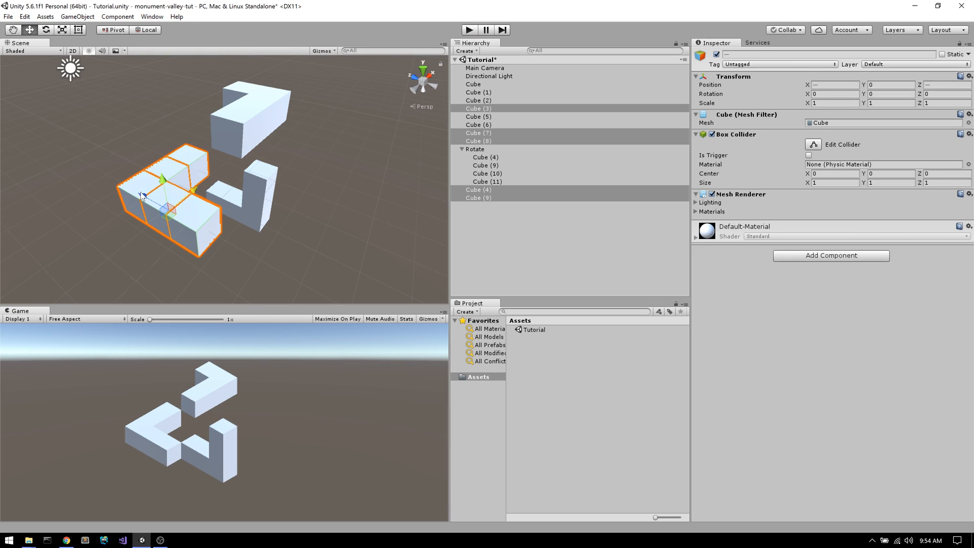
Lift the loose cubes to Position Y 2 to join the walkway
drag(162, 183, 187, 161)
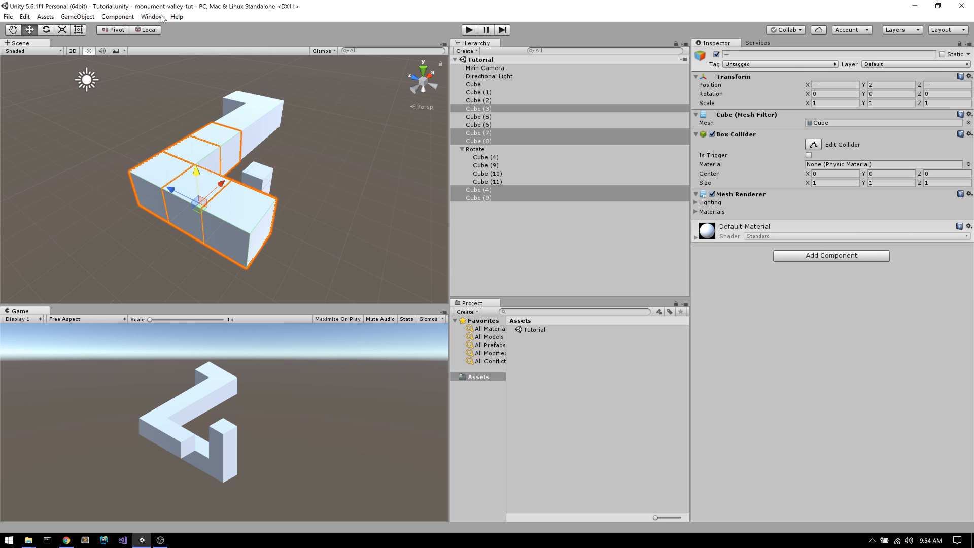
mouse_move(258, 466)
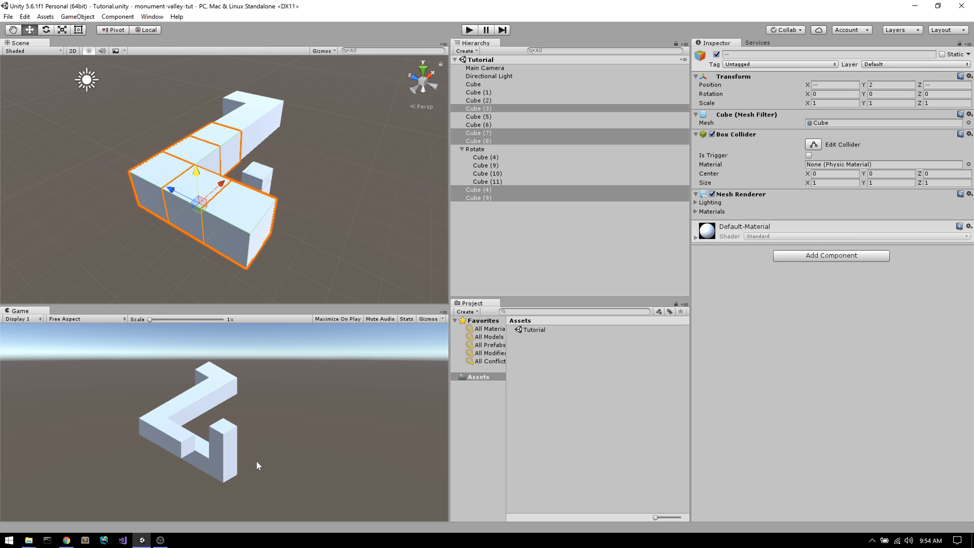
mouse_move(232, 473)
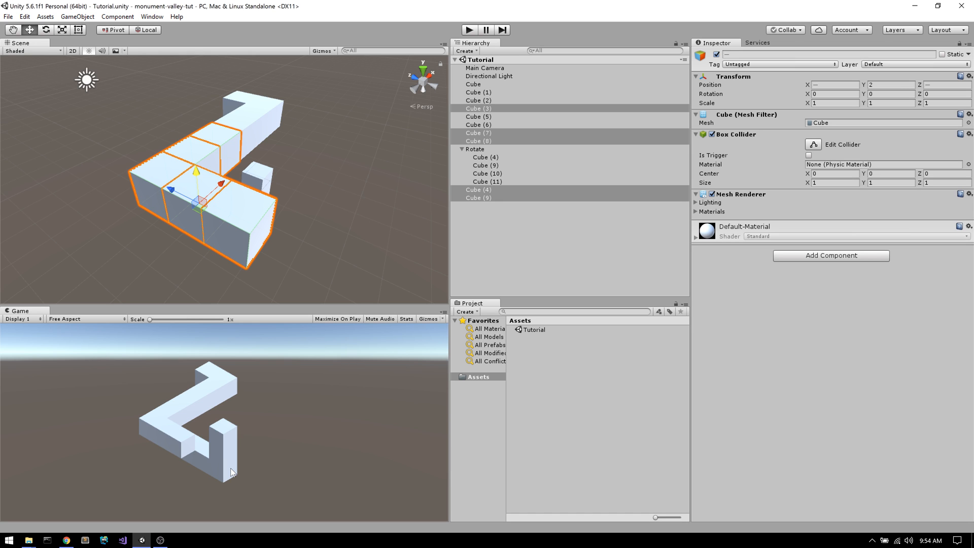
click(9, 540)
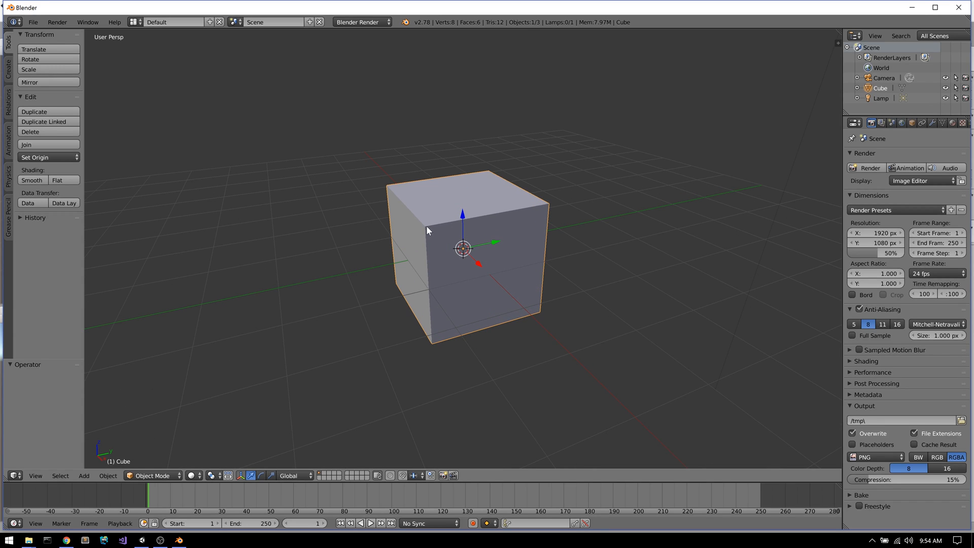
In Edit Mode, delete cube vertices and fill corner faces into a triangular wedge
click(152, 476)
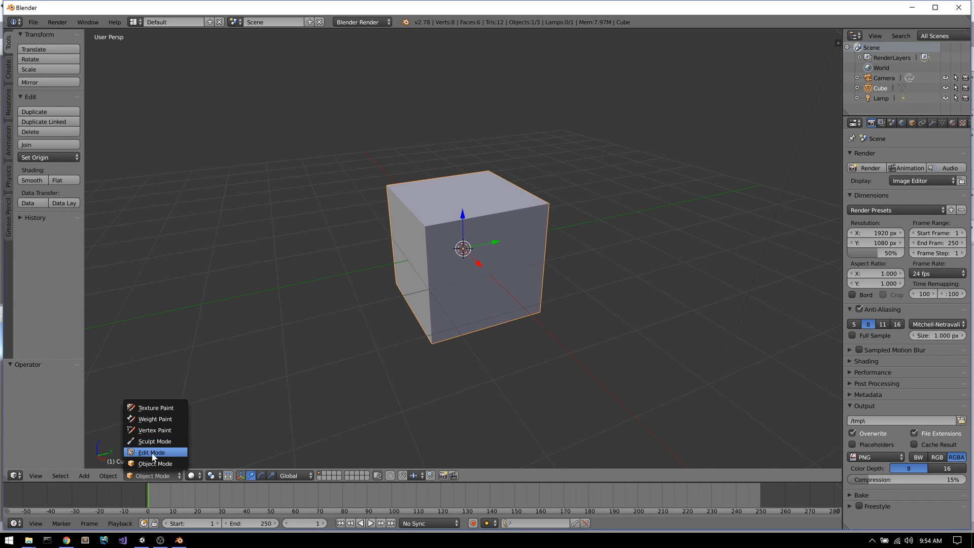
click(152, 451)
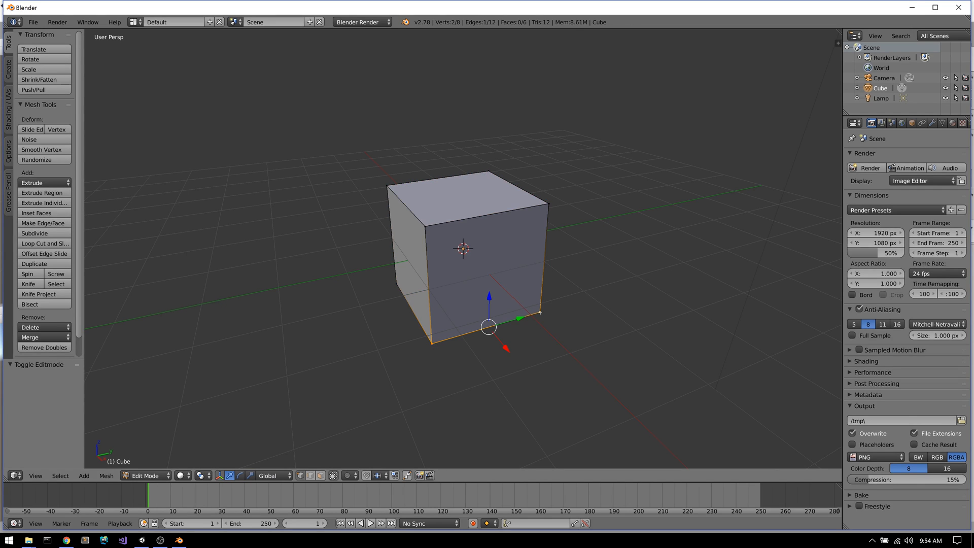
key(X)
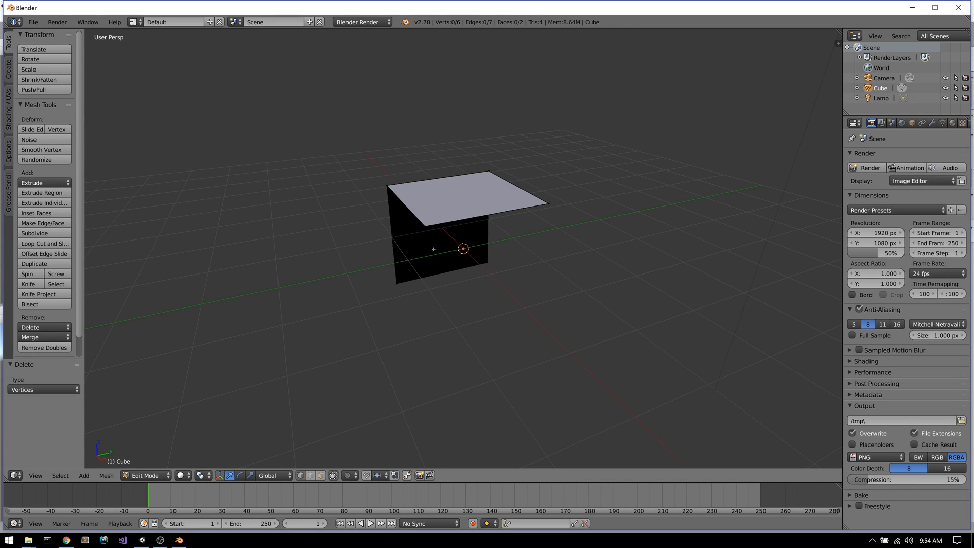
click(424, 225)
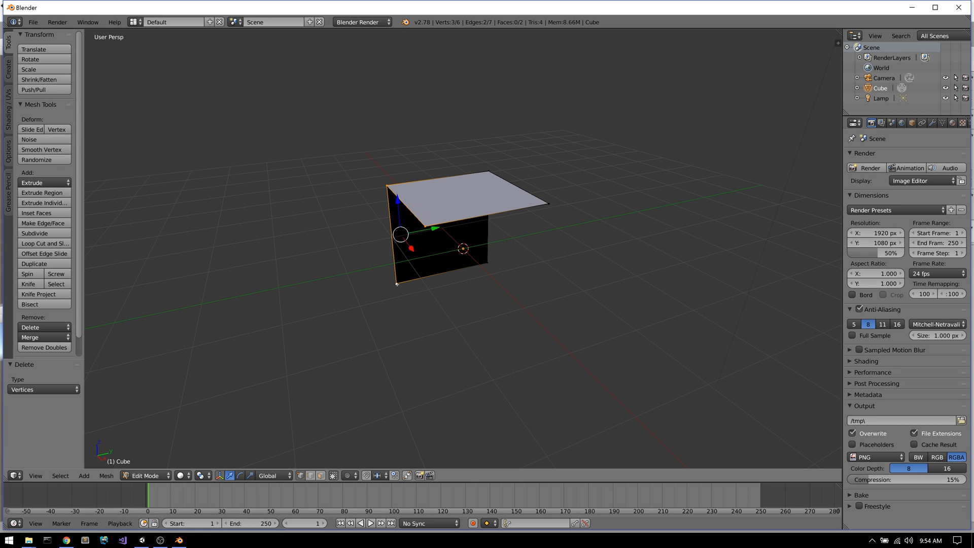
click(44, 225)
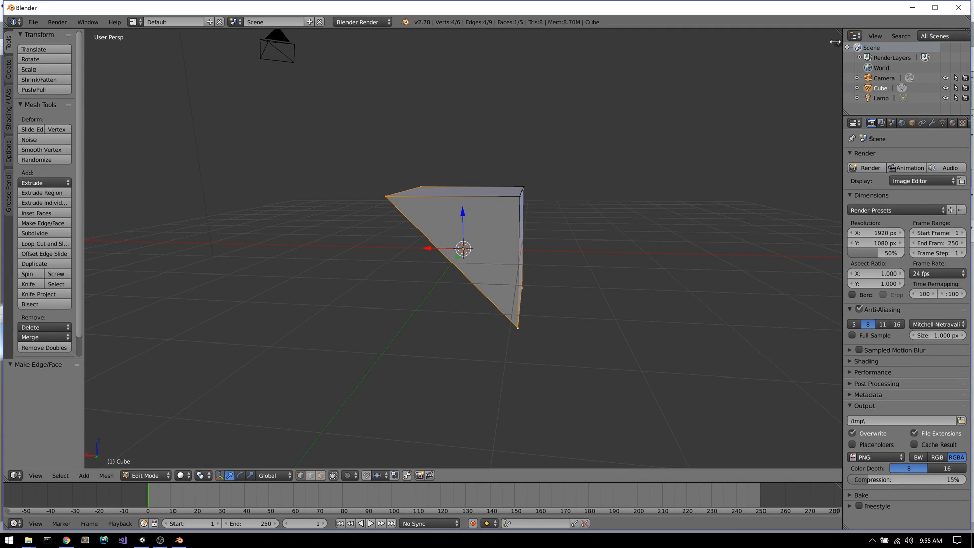
key(n)
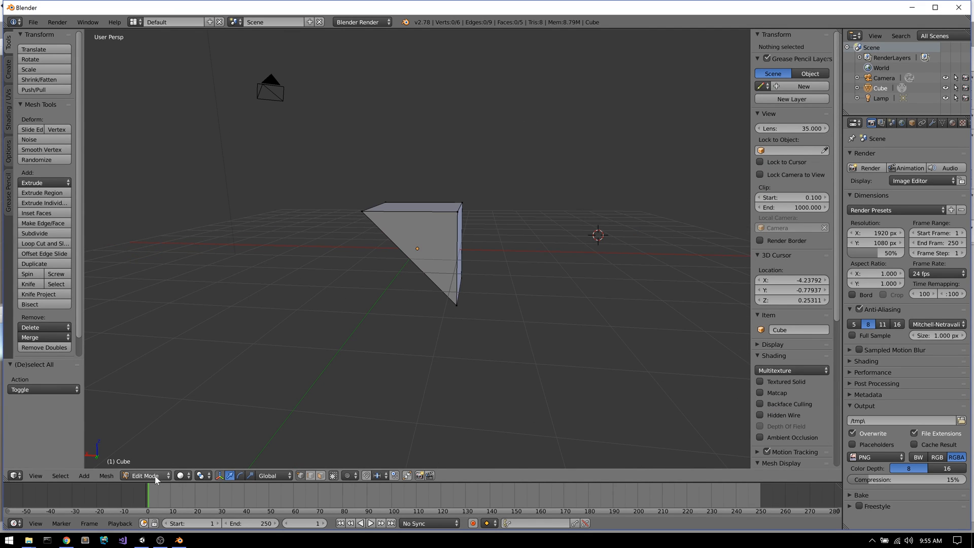
Switch the wedge back to Object Mode and set Scale X to 0.5
click(148, 475)
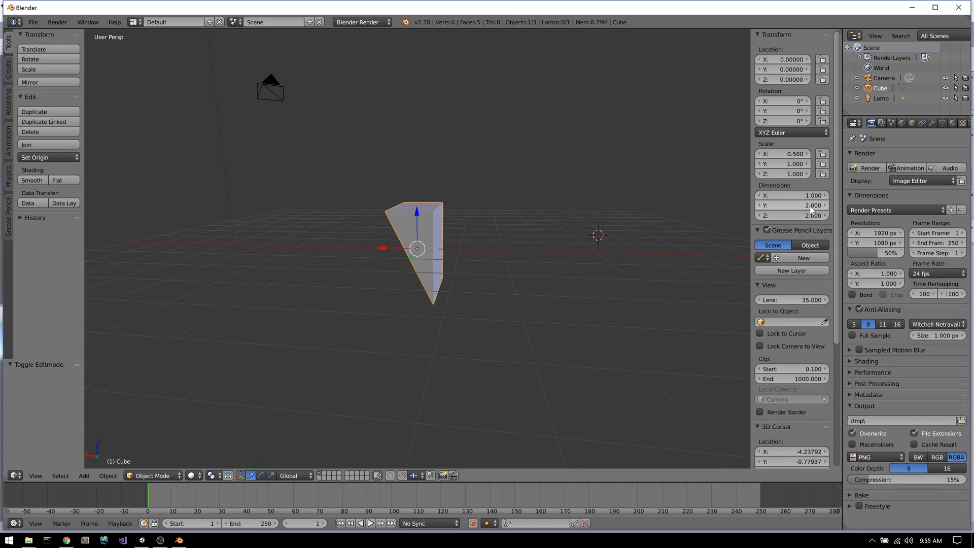
click(783, 164)
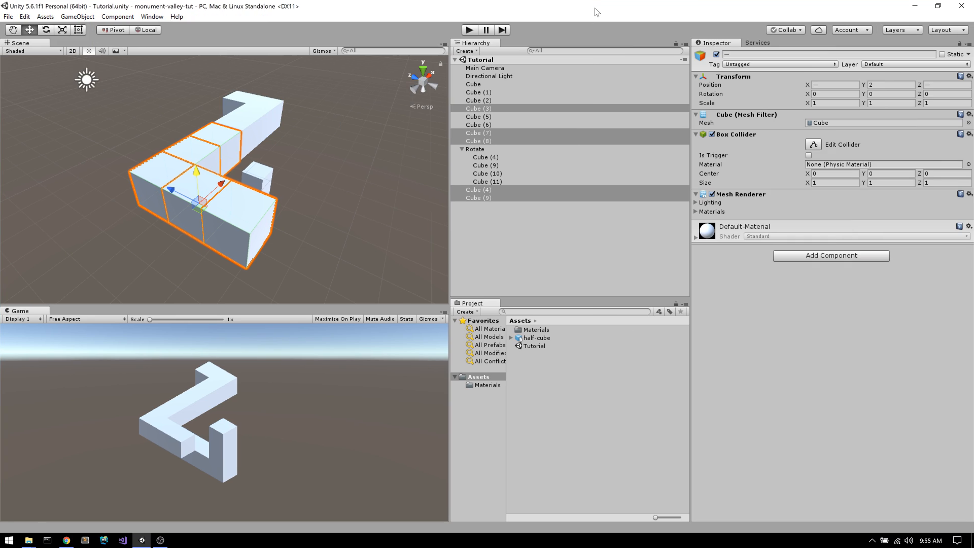
Place the imported half-cube model at position -2, 2, -8
click(537, 338)
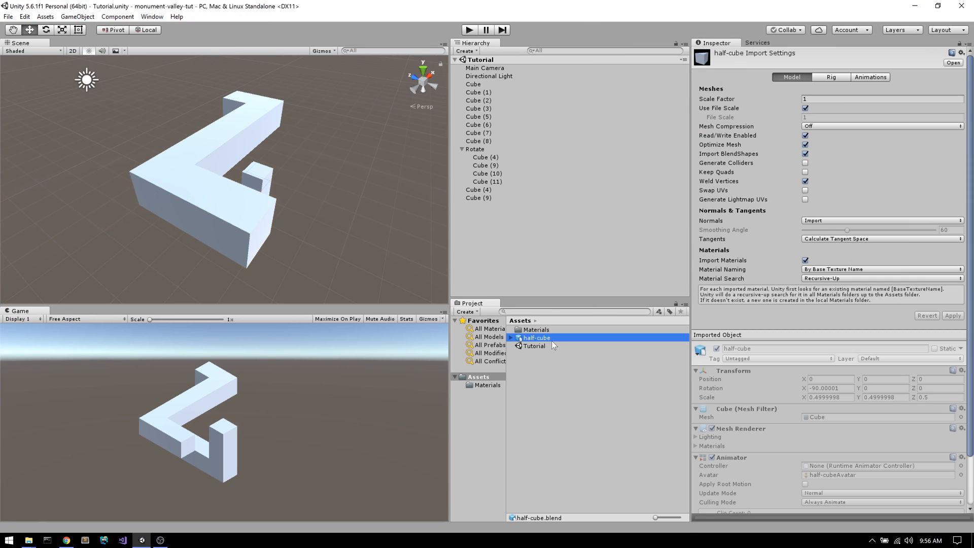
mouse_move(536, 349)
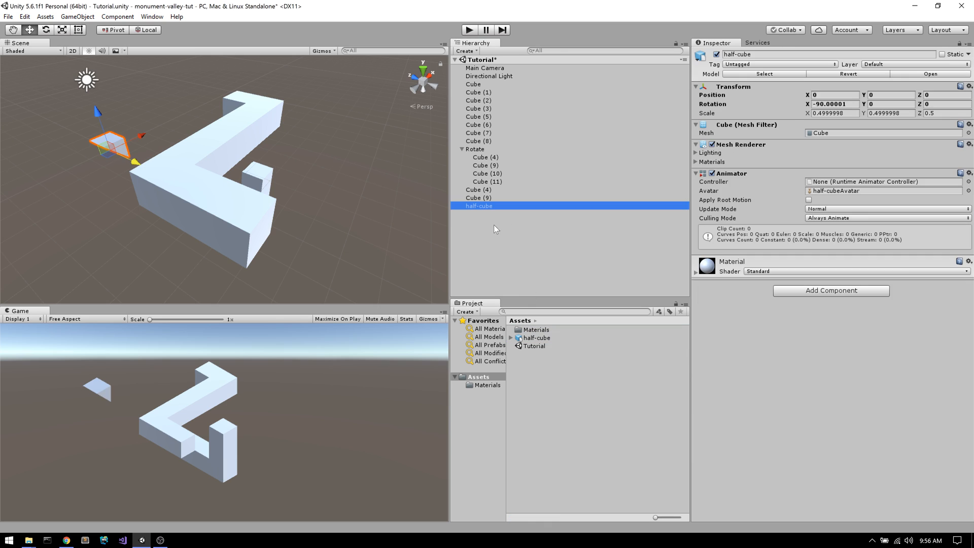
click(536, 329)
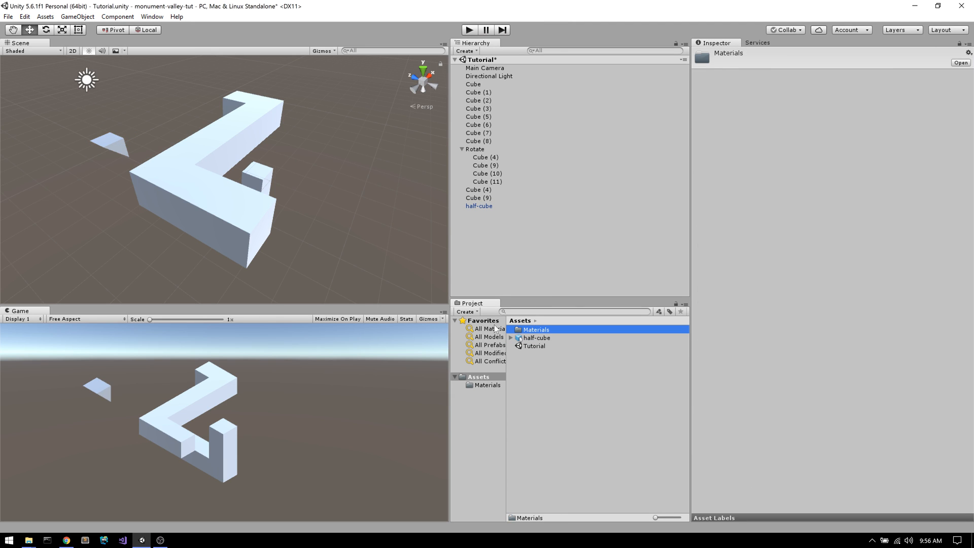
click(479, 205)
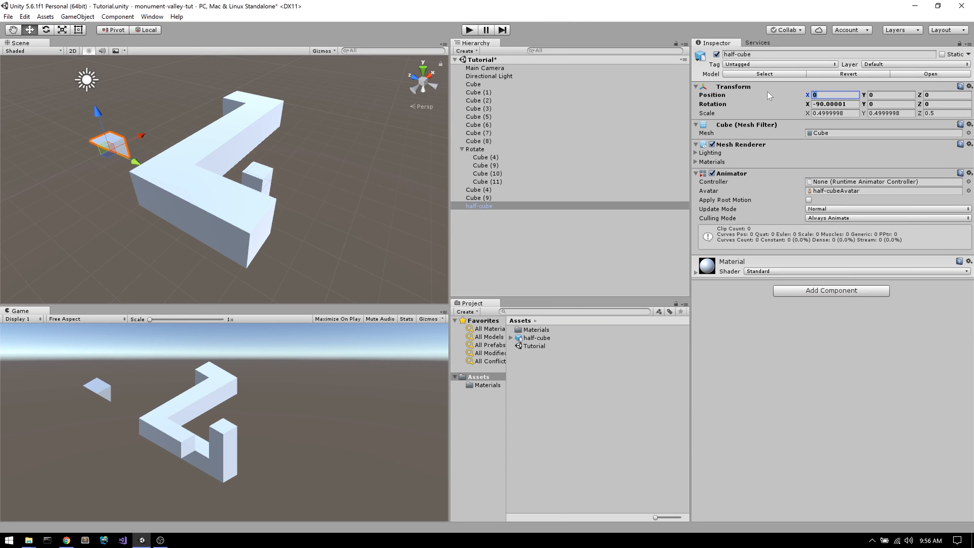
text(-2)
click(948, 94)
text(-8)
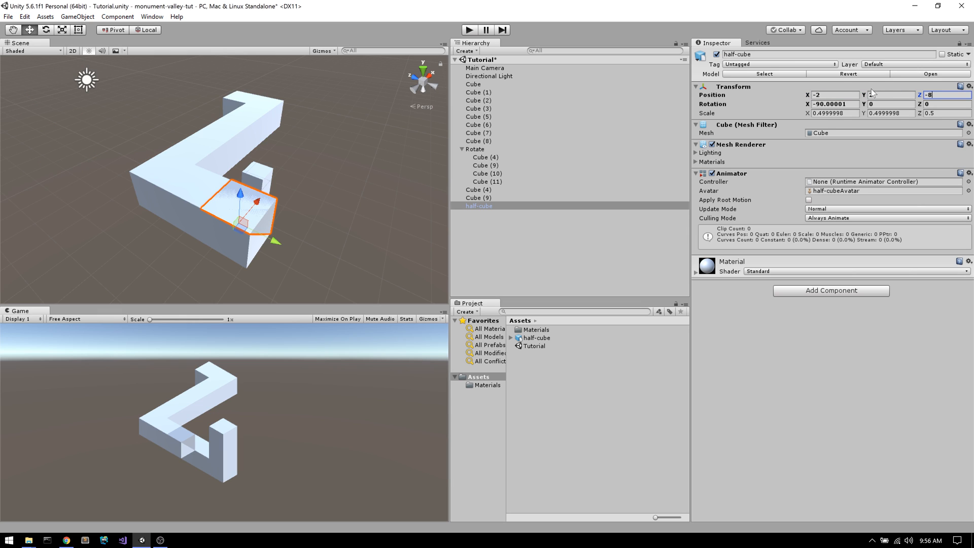
text(2)
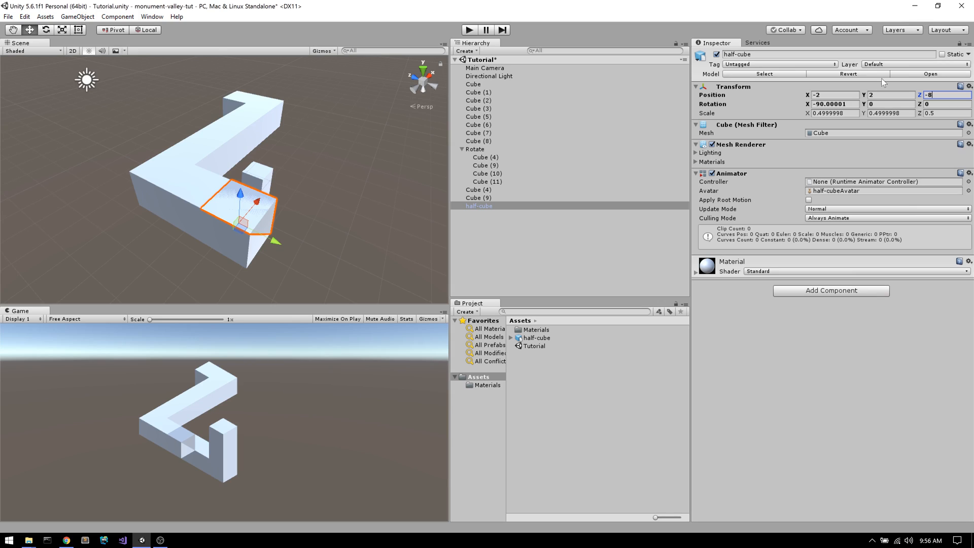
Set the half-cube's Y rotation to 270 and select Cube (8) for removal
click(889, 103)
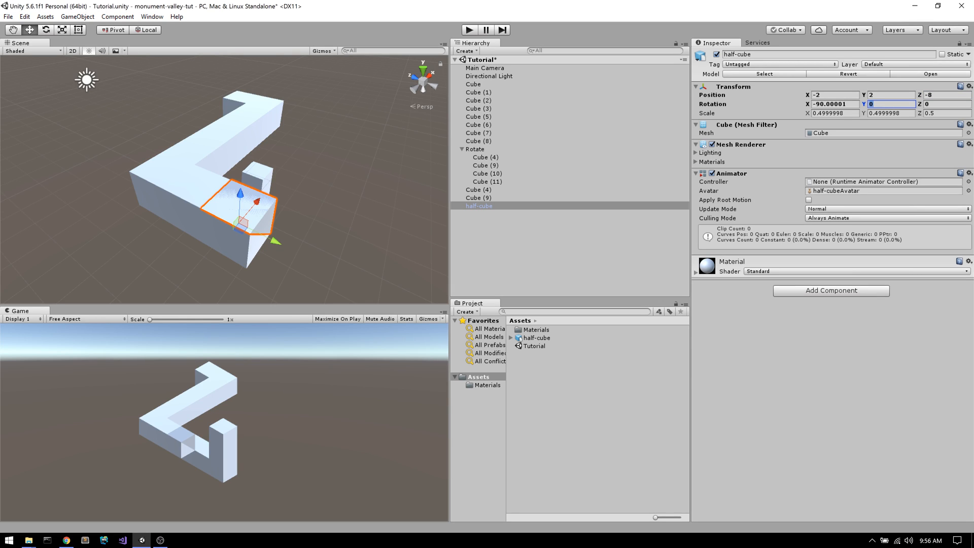
text(90)
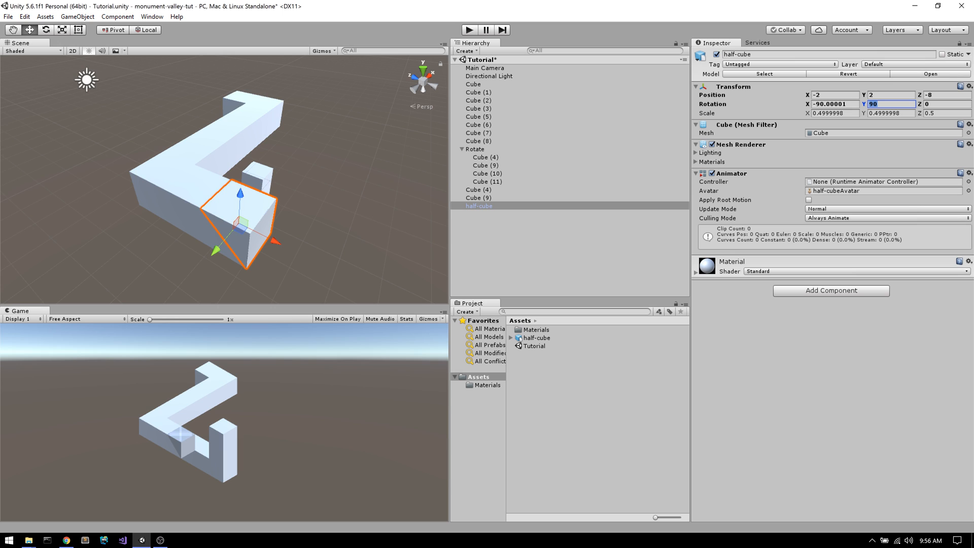
text(270)
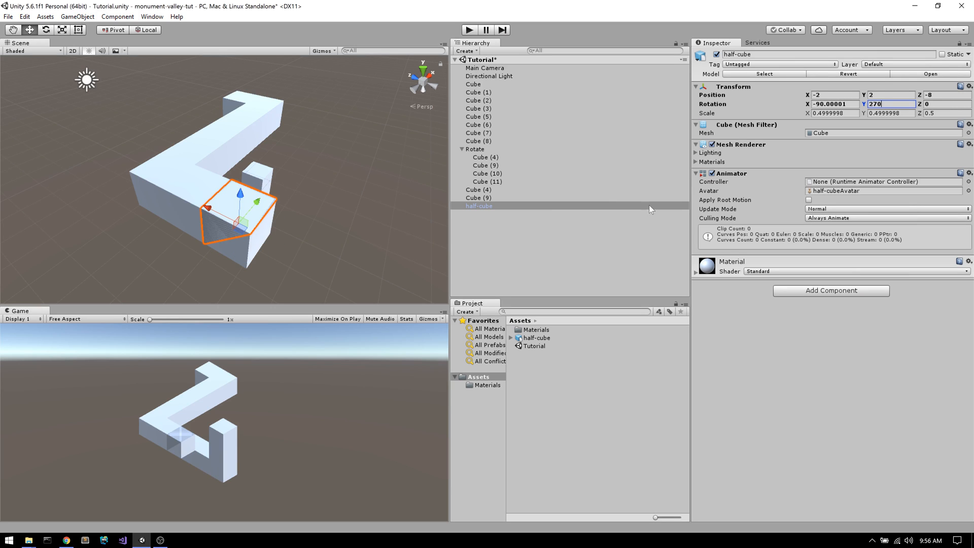
click(478, 141)
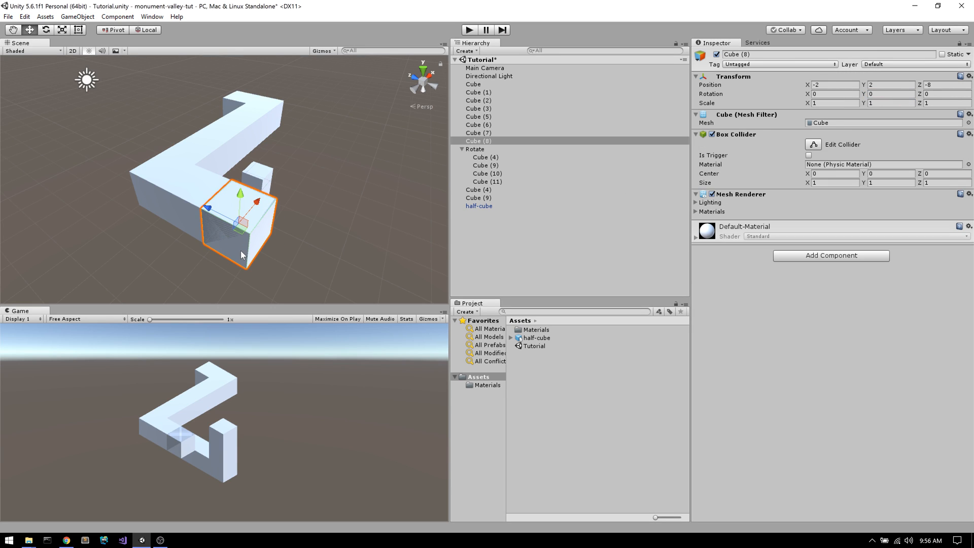
right_click(477, 140)
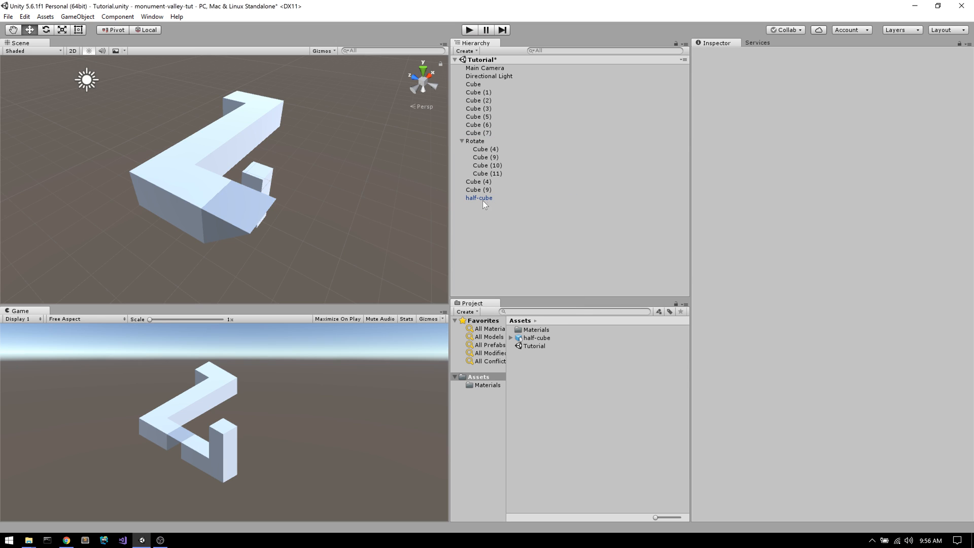
Check the Material's albedo colour in the Materials folder, leaving it white
click(537, 337)
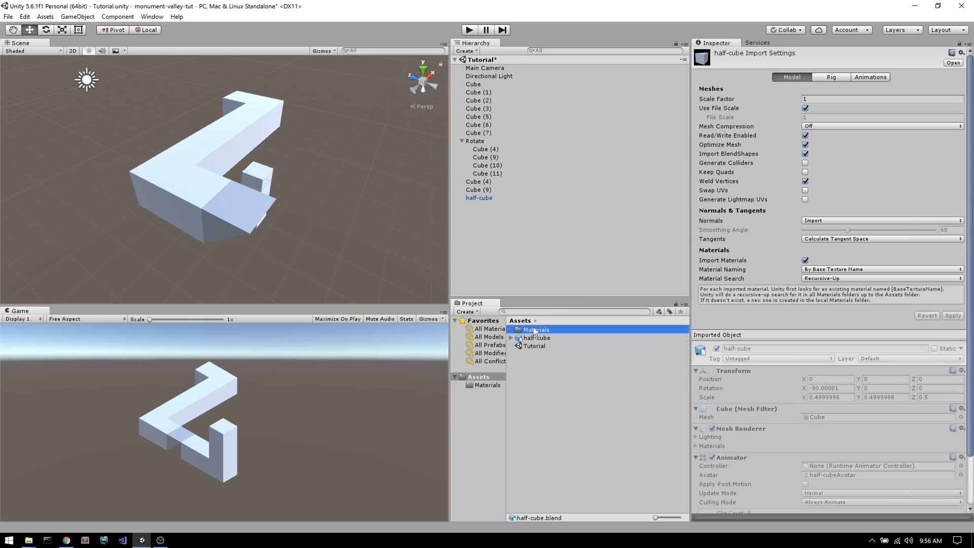
double_click(536, 329)
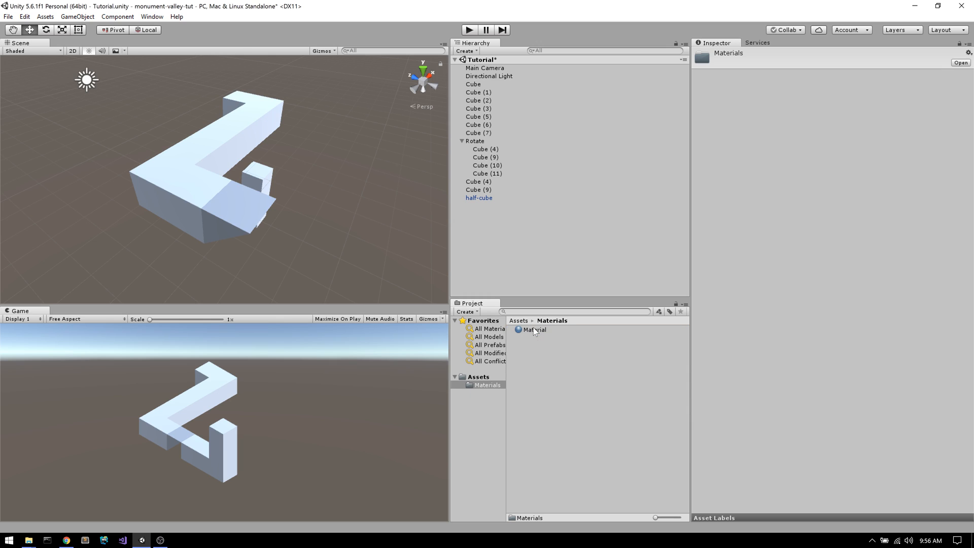
click(487, 385)
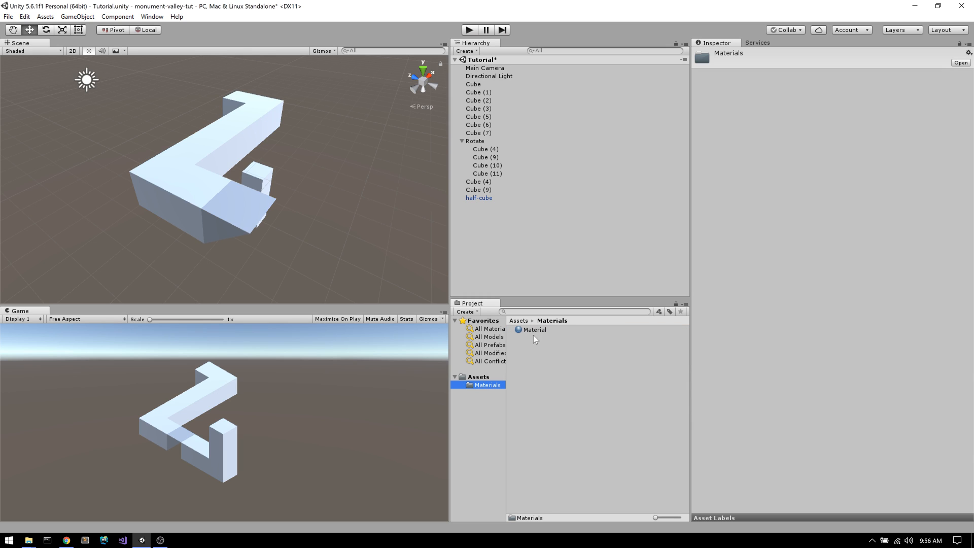
click(531, 329)
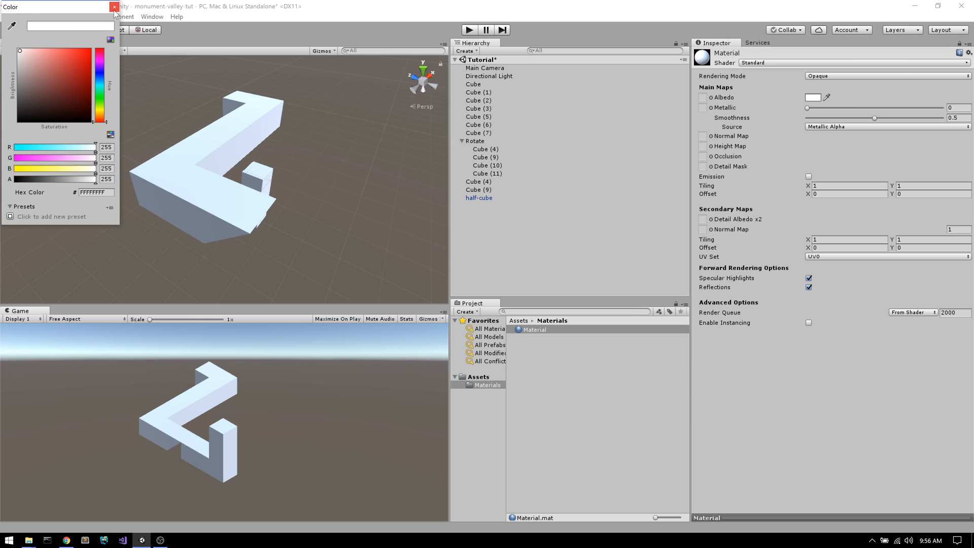
click(114, 6)
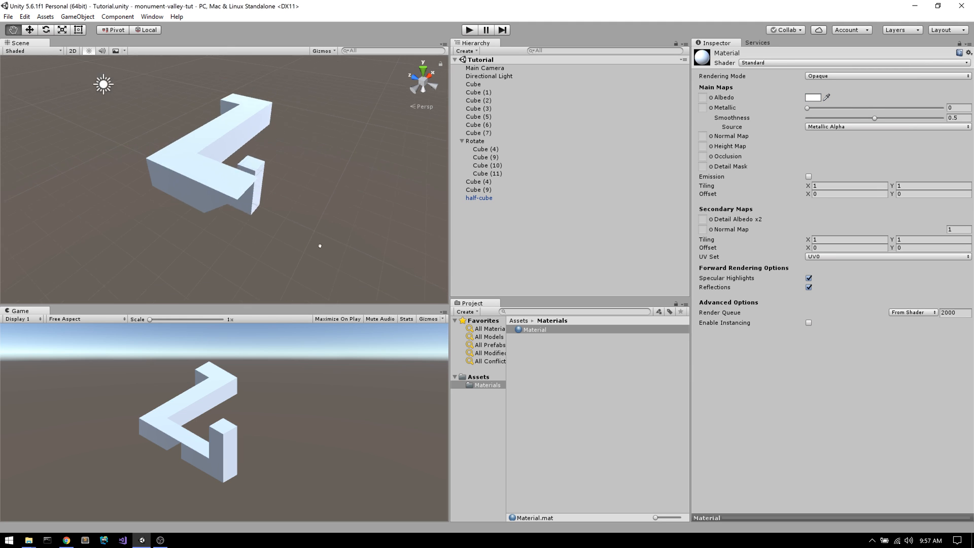
drag(319, 245, 348, 224)
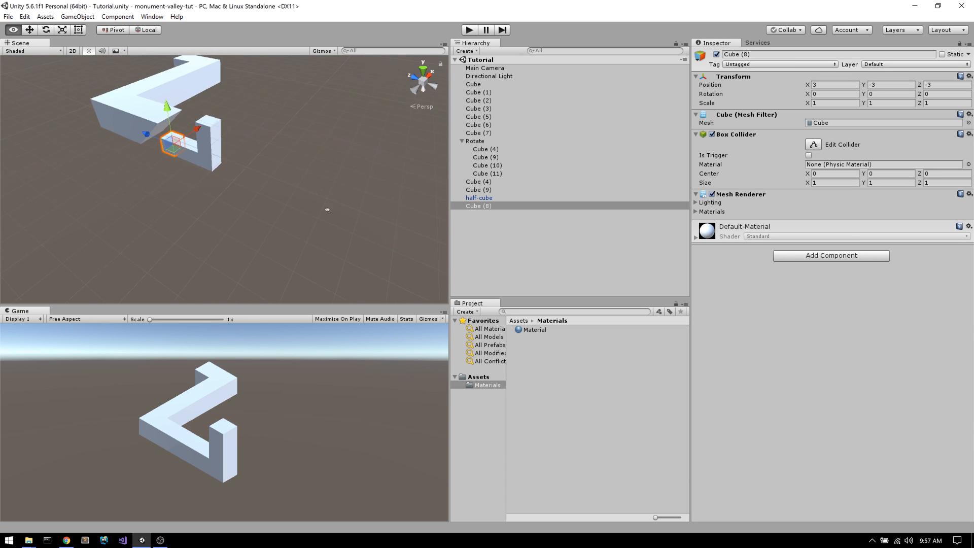
Select the Rotate group and trial Z rotations of 90 and 0, finishing at 270
click(475, 141)
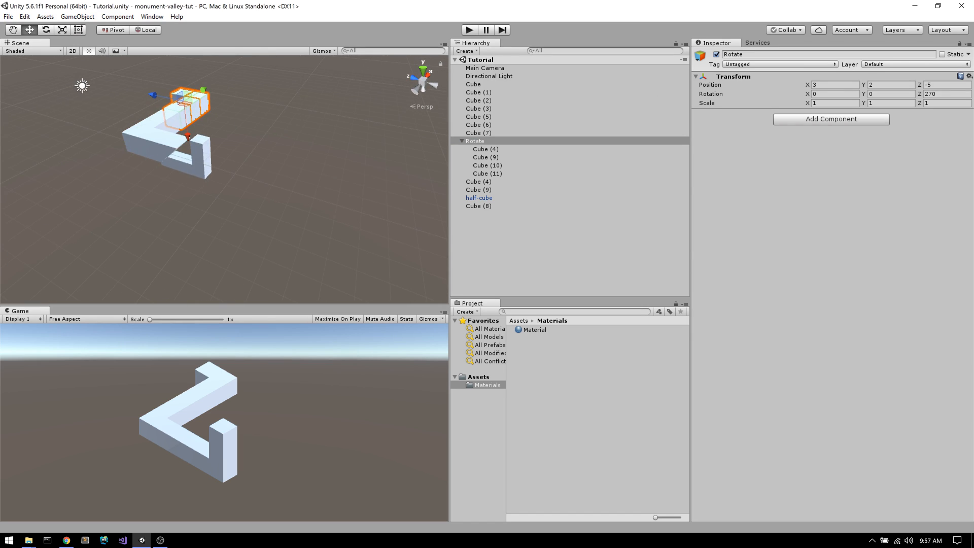
click(944, 94)
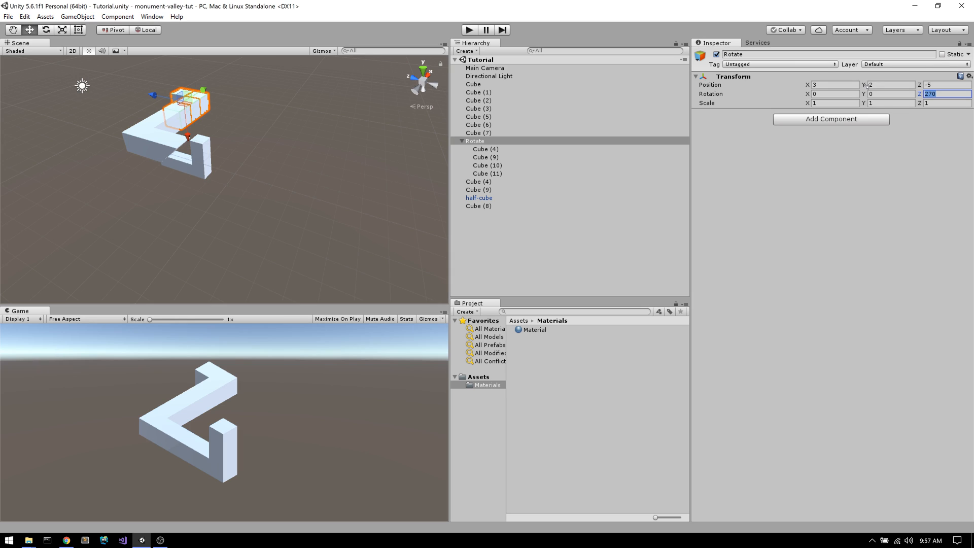
text(90)
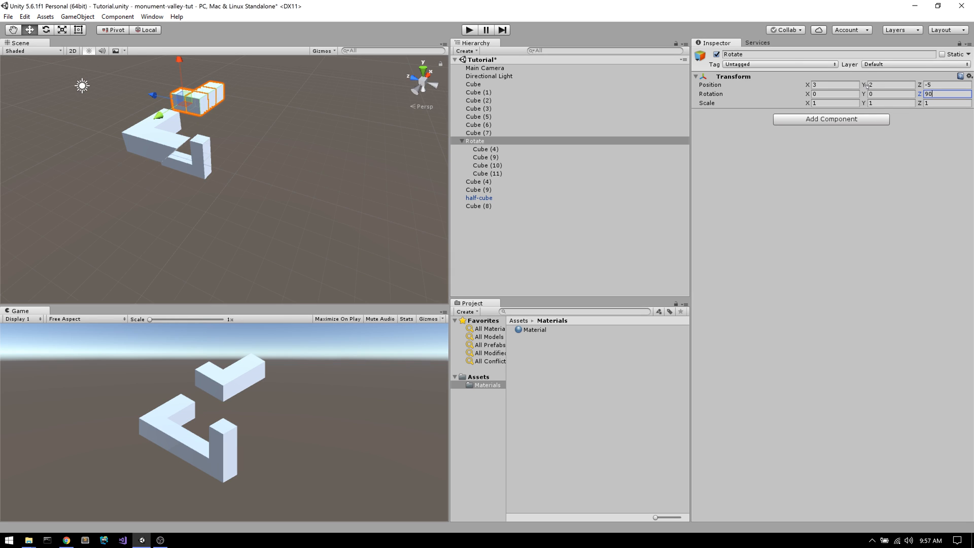
text(0)
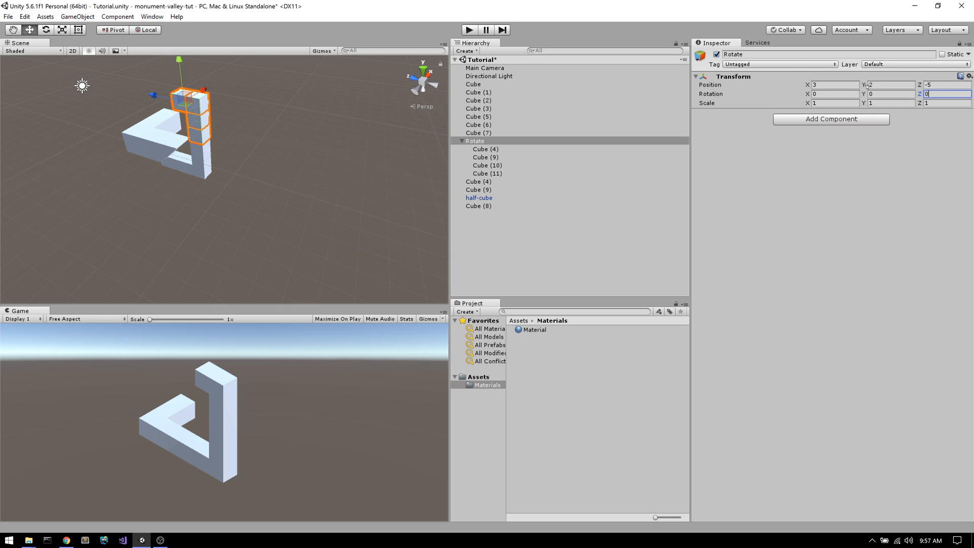
text(90)
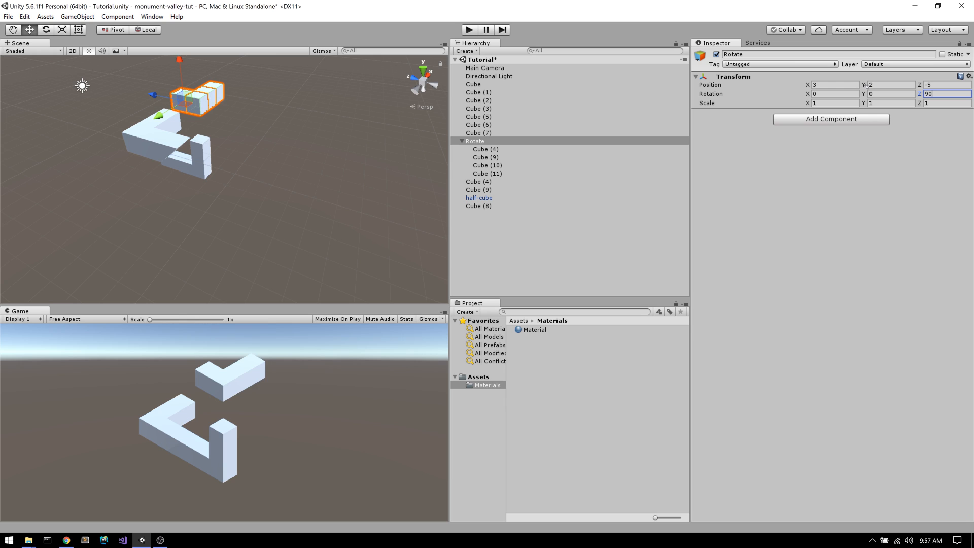
text(270)
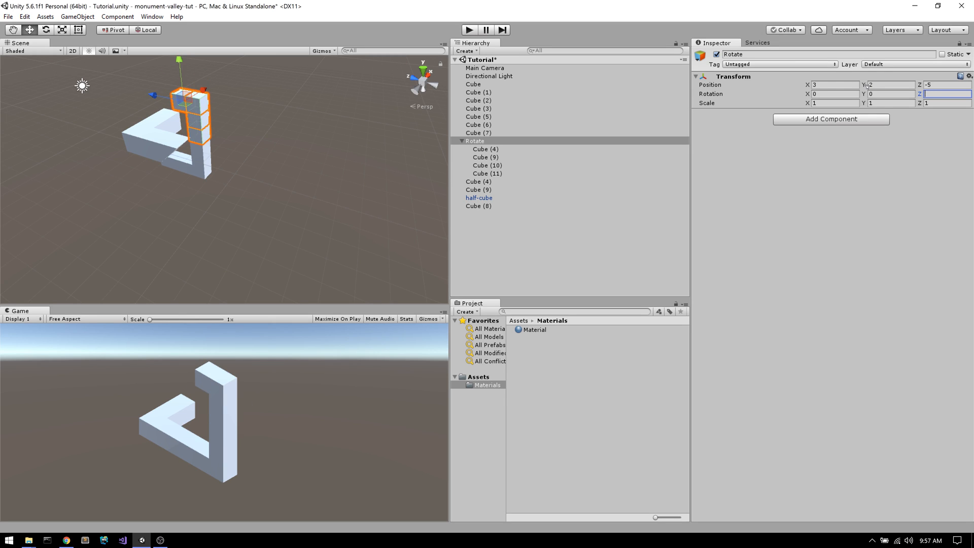
text(90)
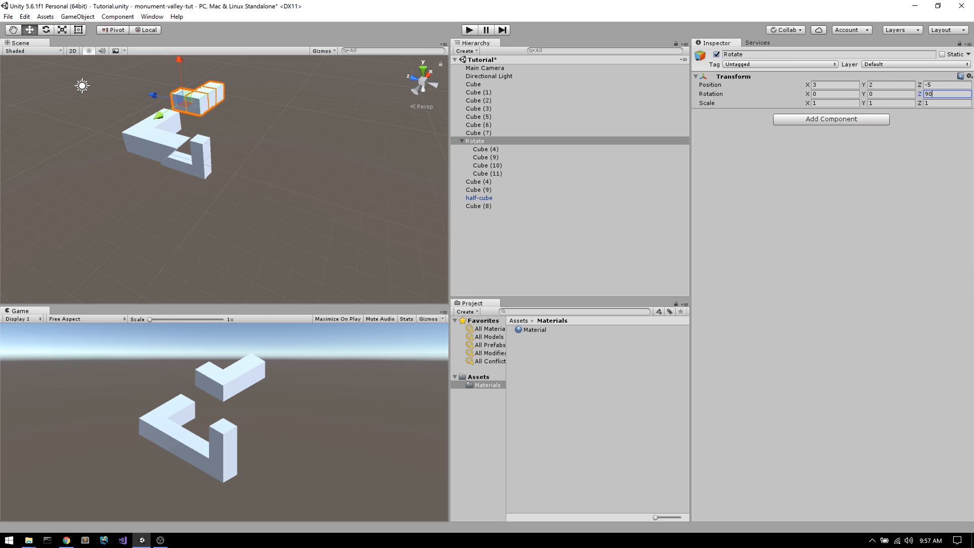
text(0)
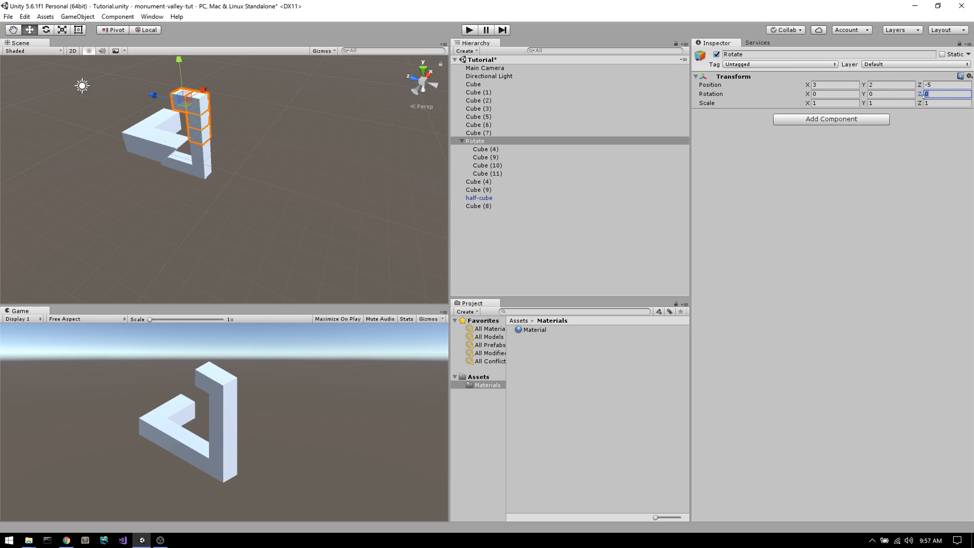
text(270)
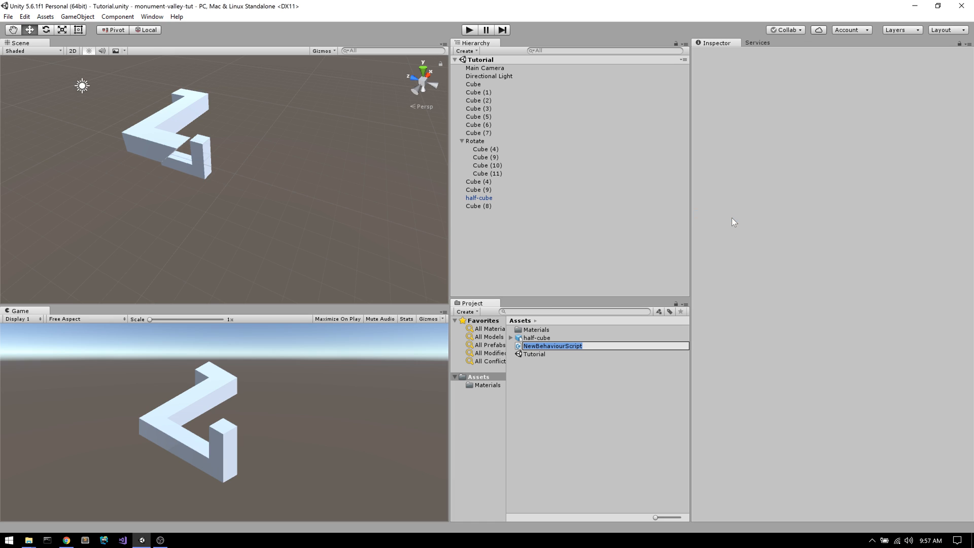
Name the new script Rotate, add it as a component to the Rotate group, and open it
text(Rotate)
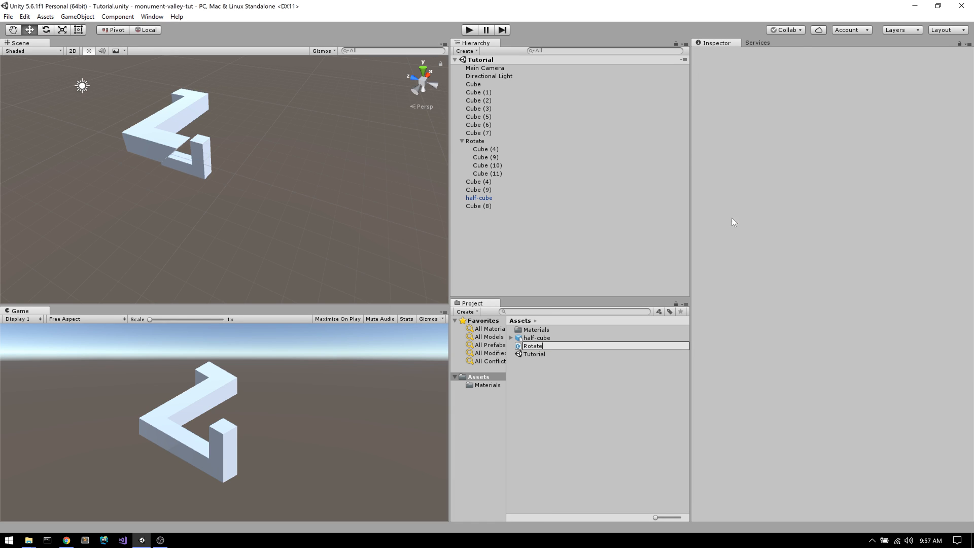
click(533, 346)
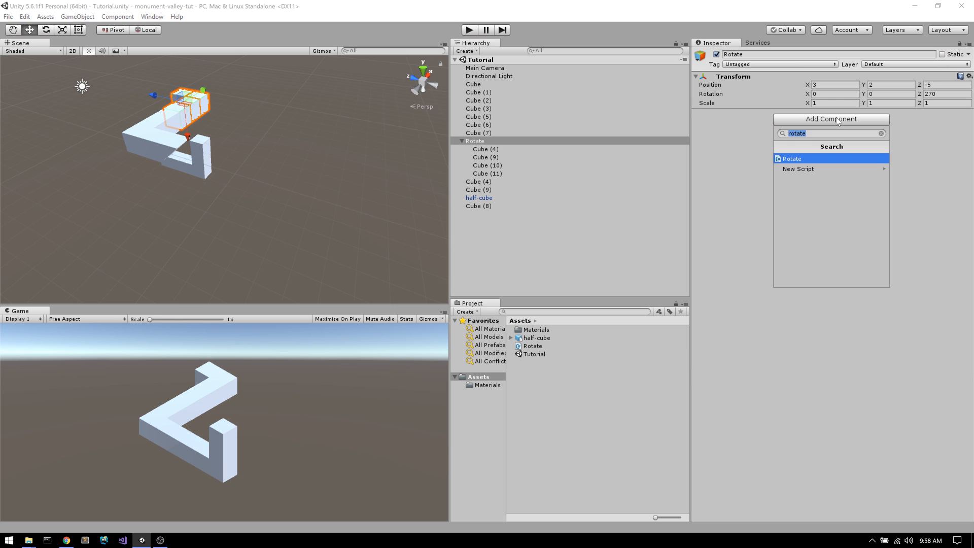
click(792, 158)
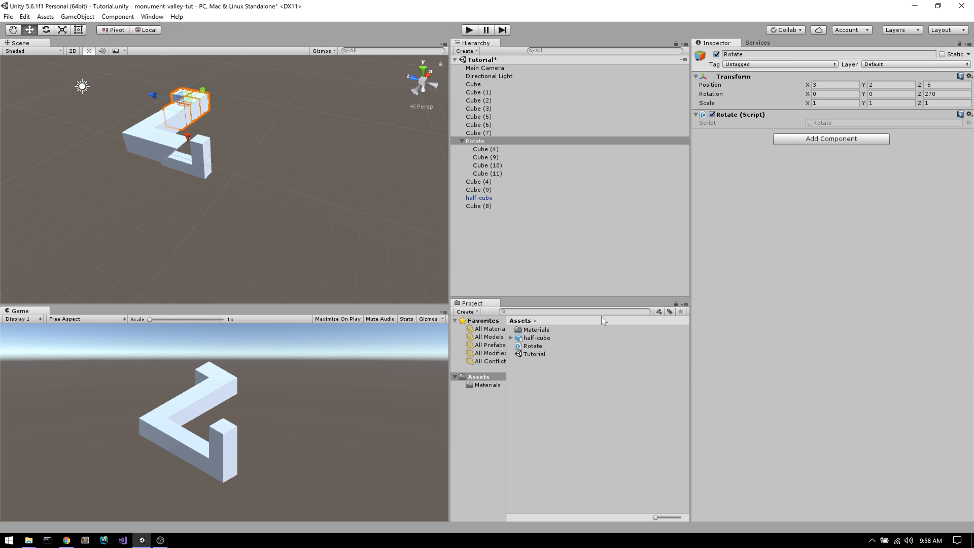
double_click(532, 346)
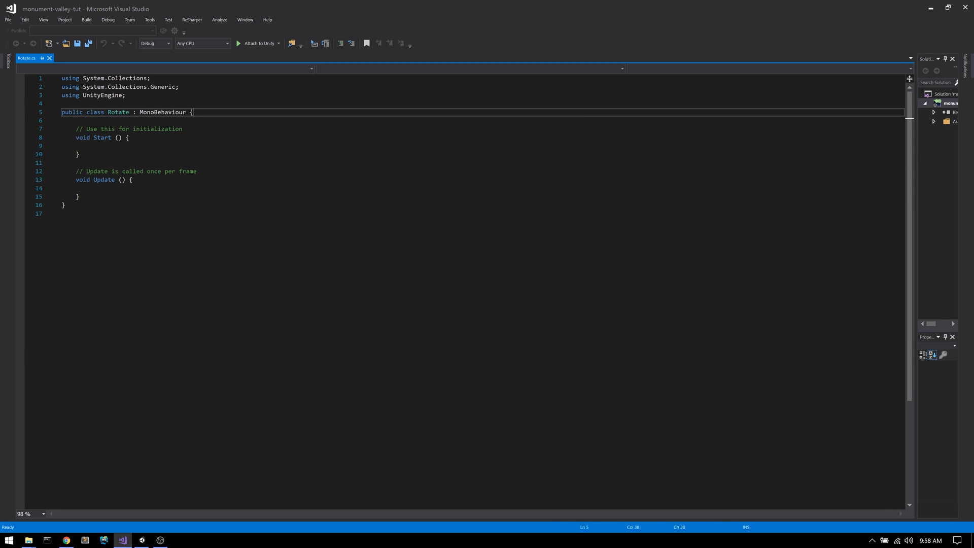
Code a rotatingClockwise flag that toggles on any key, rotating Z by -1 or 1
text(bool rotatingClockwise;)
text(if (rotatingClockwise)
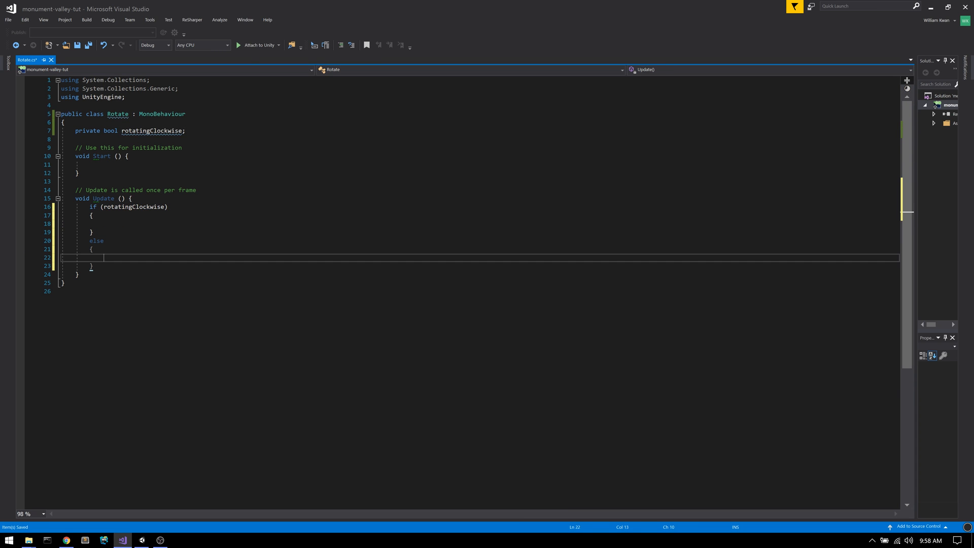
text(if (Input.anyKeyDown)
click(480, 224)
text(transform.Rotate(0, 0, );)
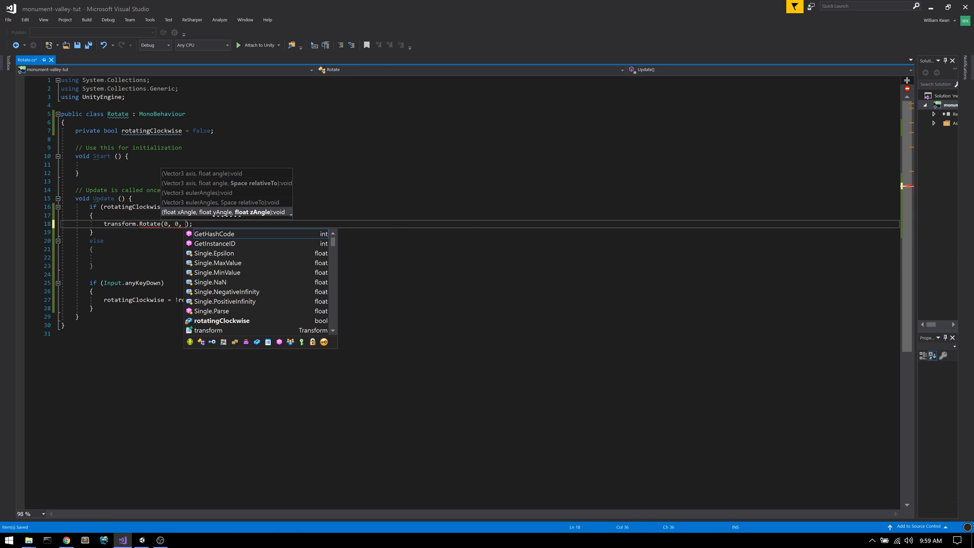
text(-1);)
click(480, 258)
text(transform.Rotate(0, 0, -);)
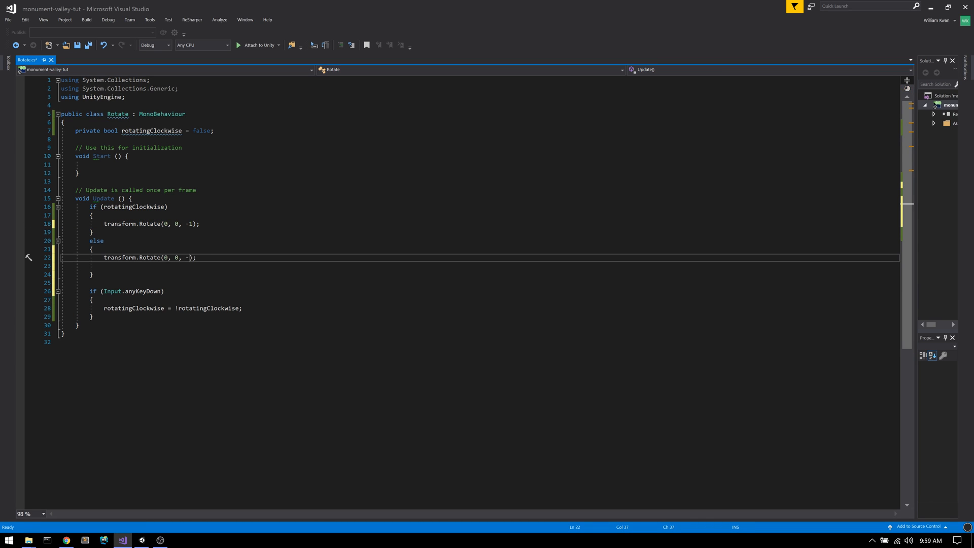
text(1)
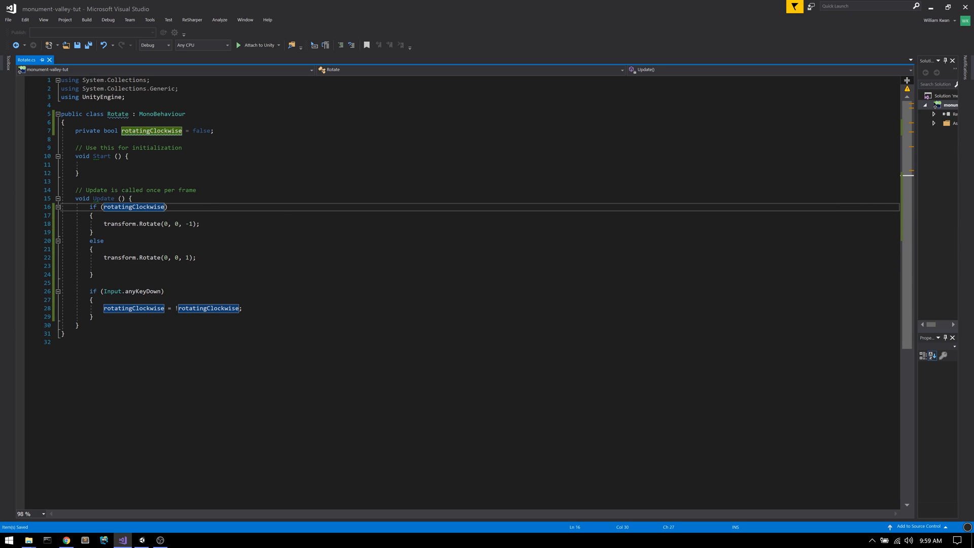
click(141, 540)
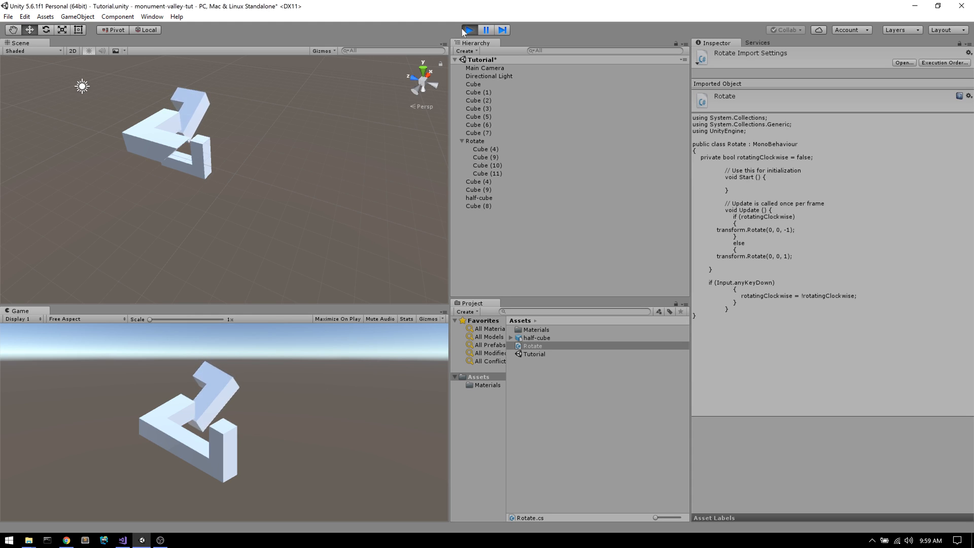
Play the scene in Unity to watch the block rotate
click(469, 30)
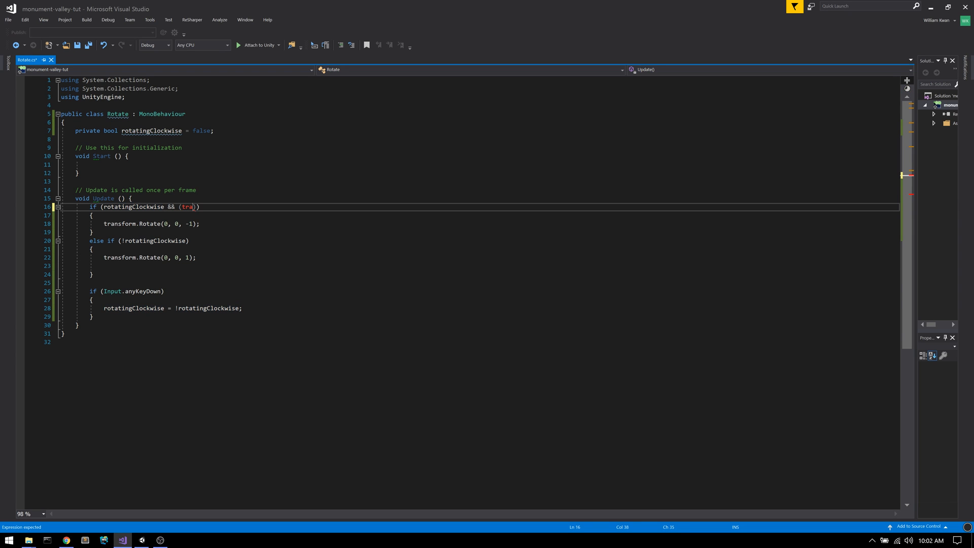
Limit clockwise turning to eulerAngles.z above 270 or at most 0, extend the else-if, and play
text(nsform.eulerA)
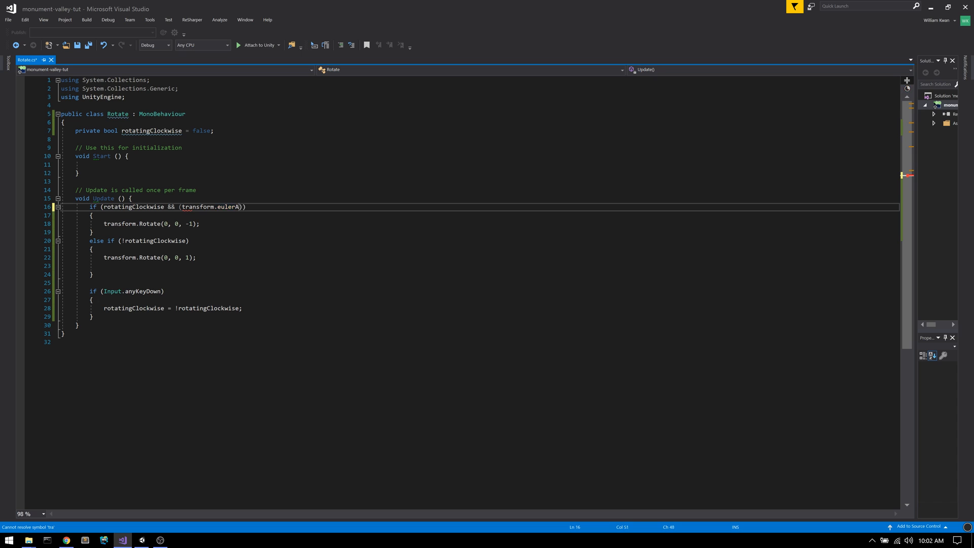
text(ngles.z >)
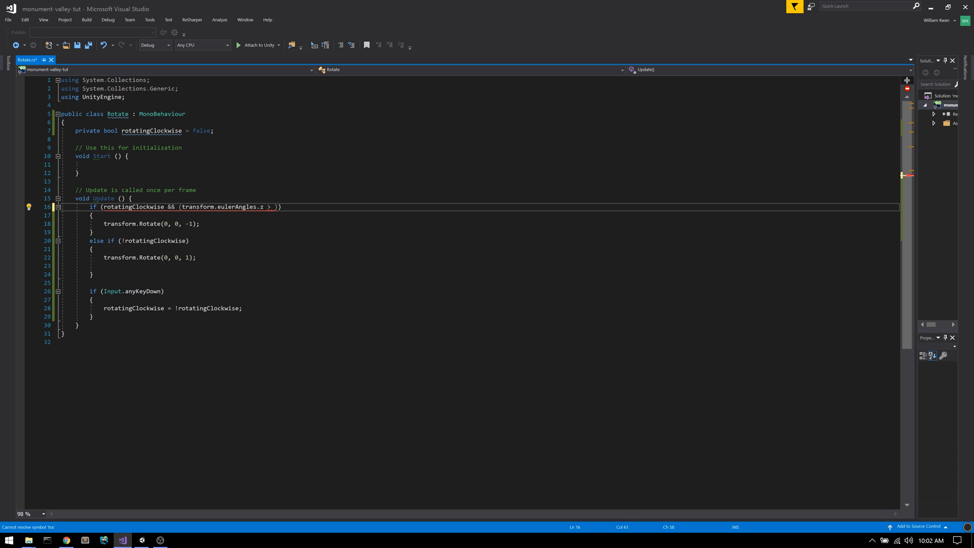
text(=)
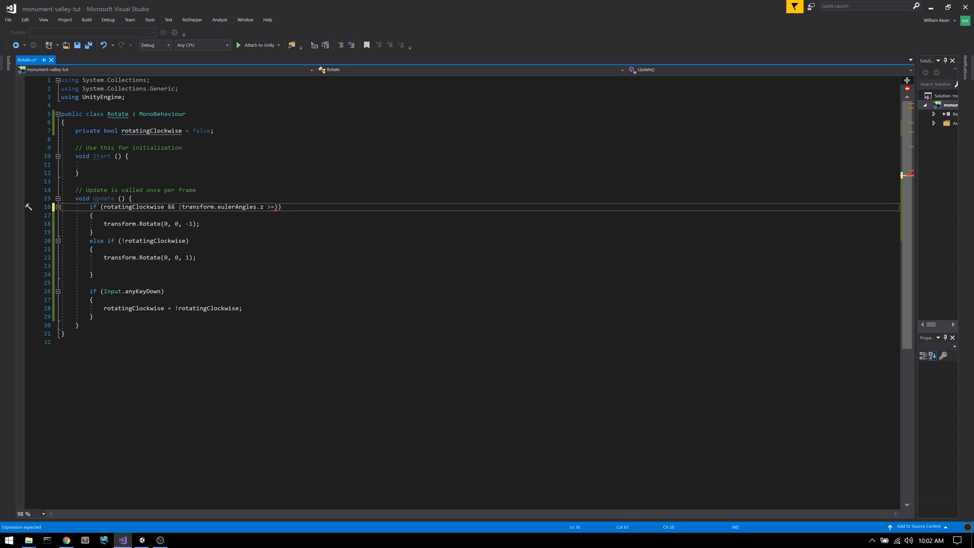
key(Backspace)
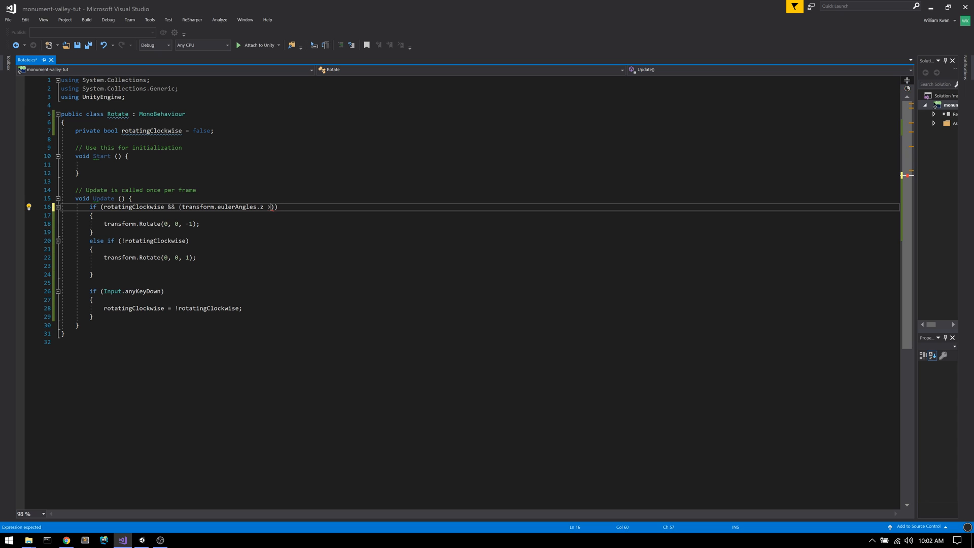
text(> 270 ||)
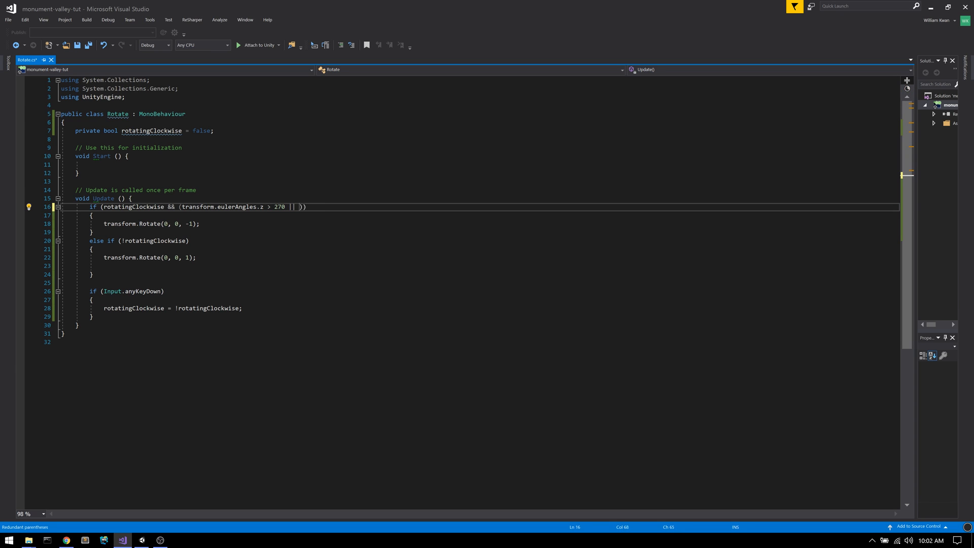
text(transform.eulerAngles.z <)
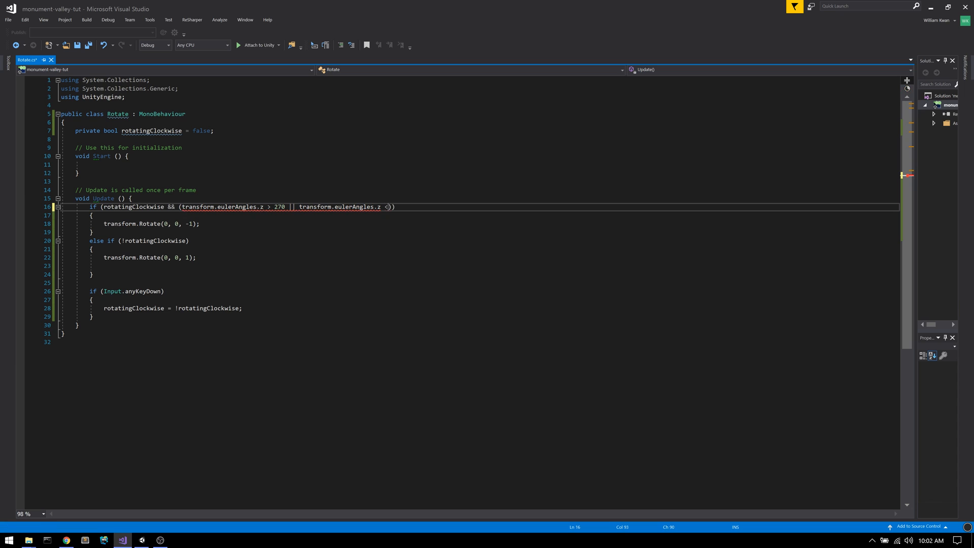
text(= 0)
click(479, 241)
text( && transf)
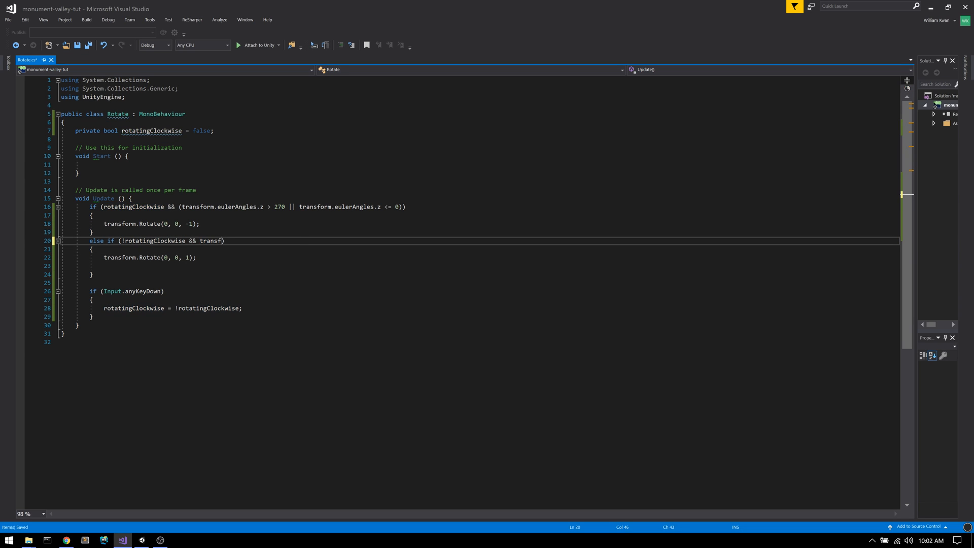
text(orm.eulerAngles.z)
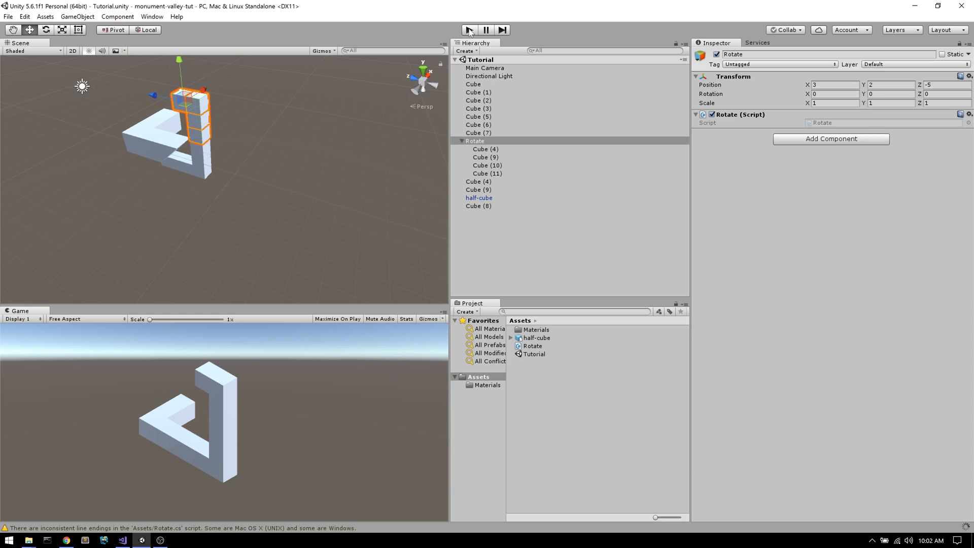
click(468, 29)
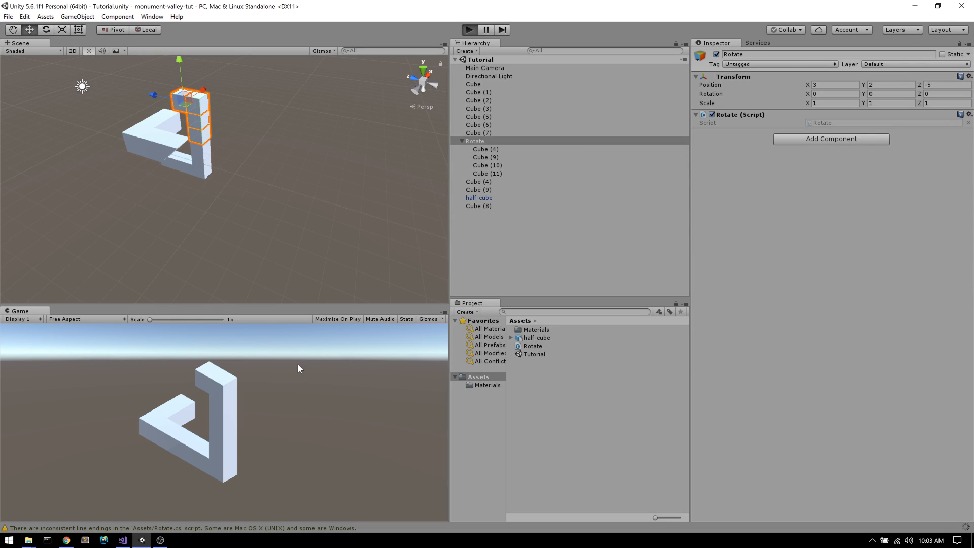